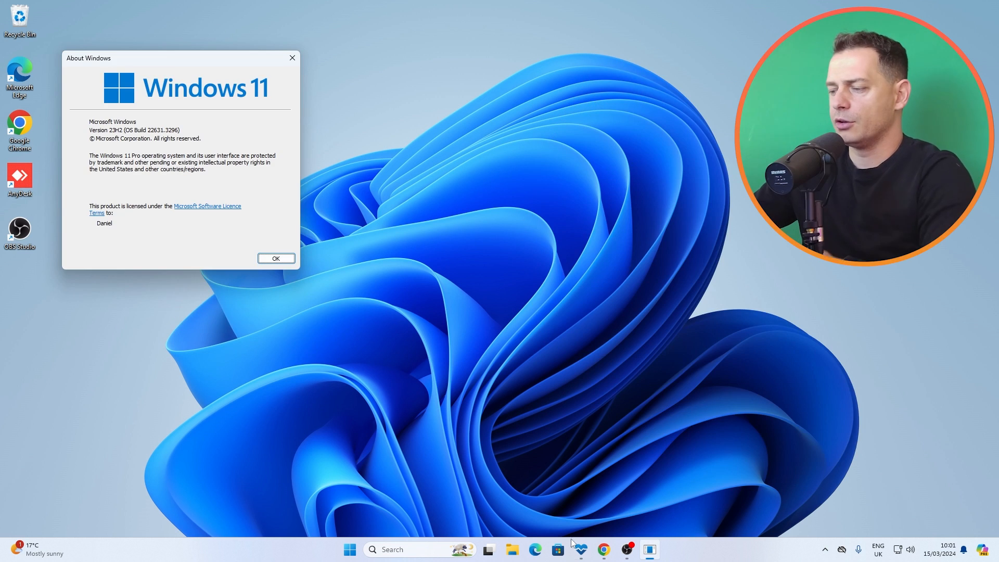
pyautogui.moveTo(536, 550)
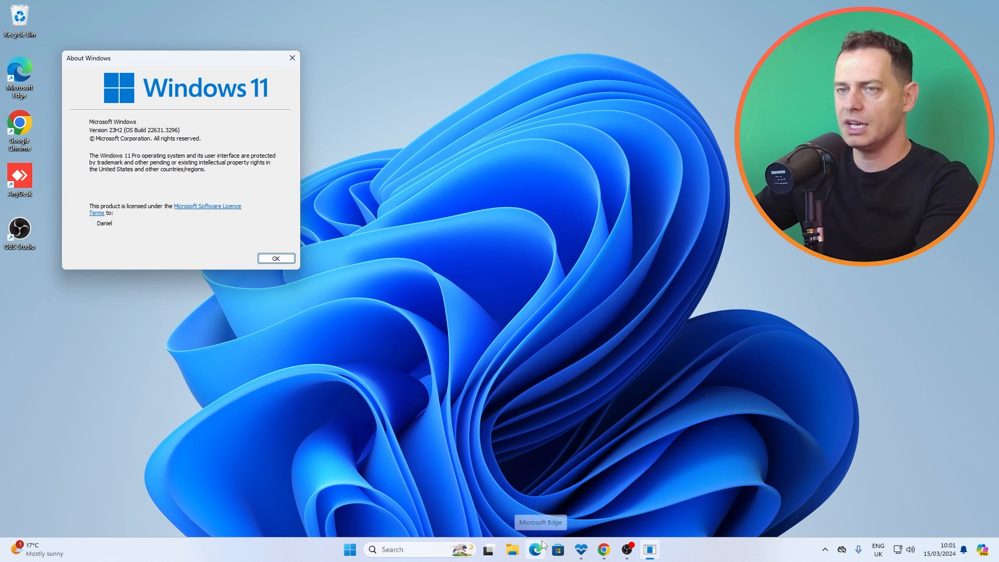
pyautogui.moveTo(497, 257)
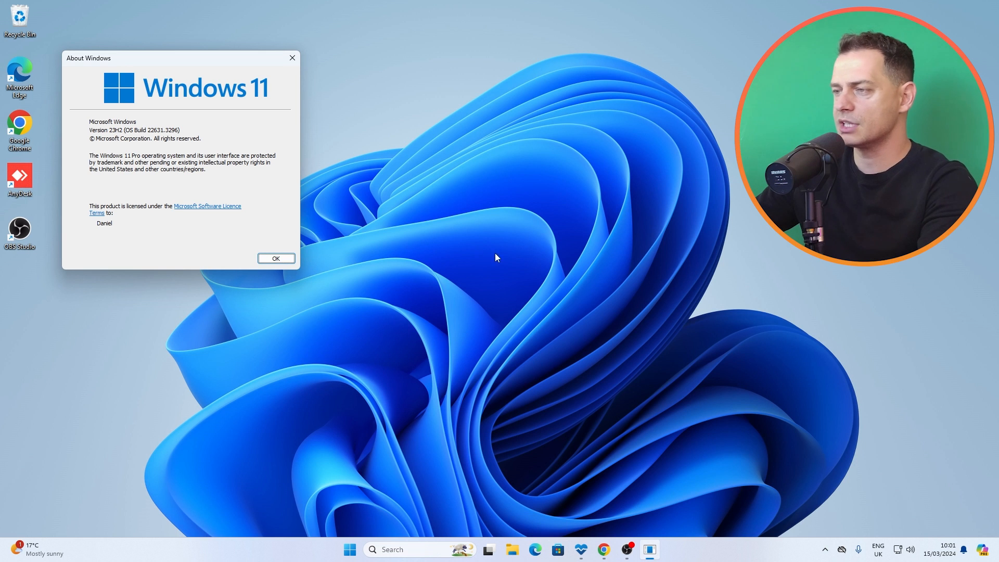
pyautogui.moveTo(607, 503)
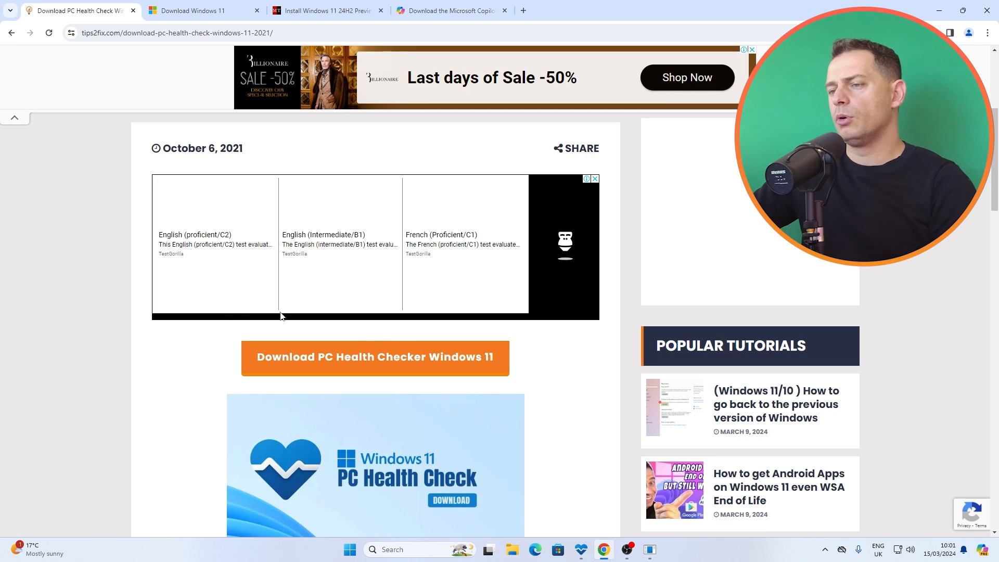
# Scroll the tips2fix article down to the Download PC Health Checker button.
pyautogui.scroll(-3)
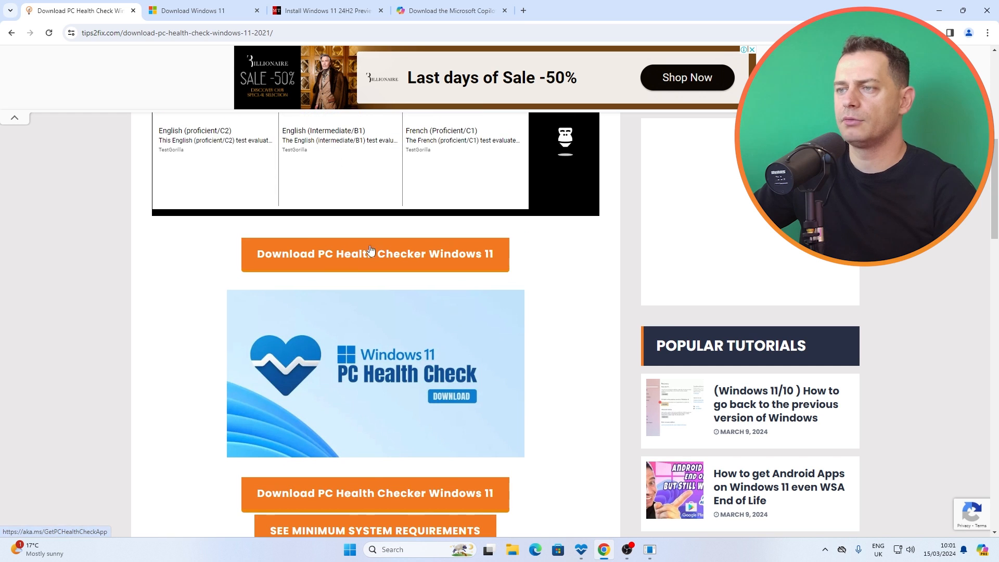
pyautogui.scroll(-3)
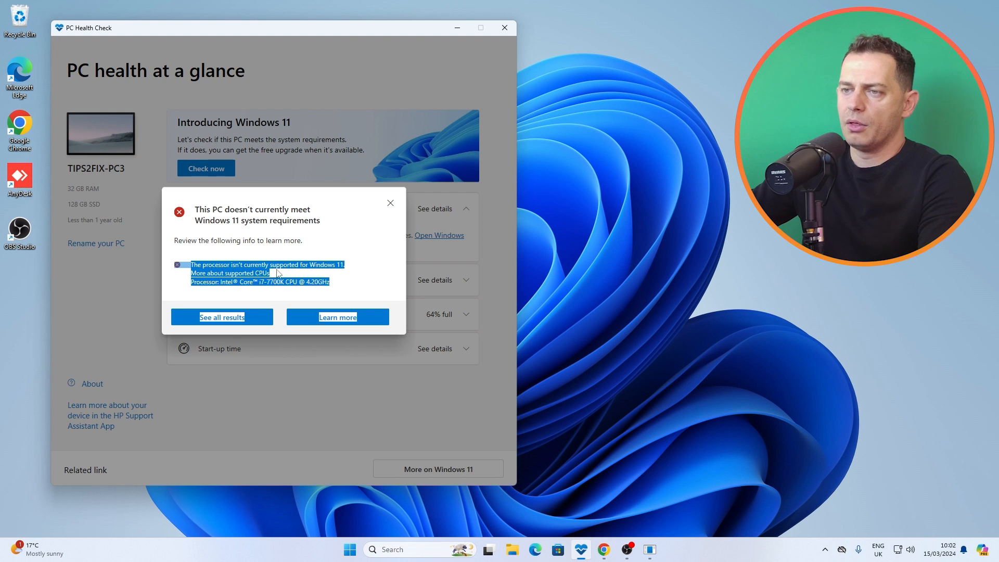
# Show all results and review the list: only the processor fails, Secure Boot and TPM 2.0 pass.
pyautogui.click(222, 317)
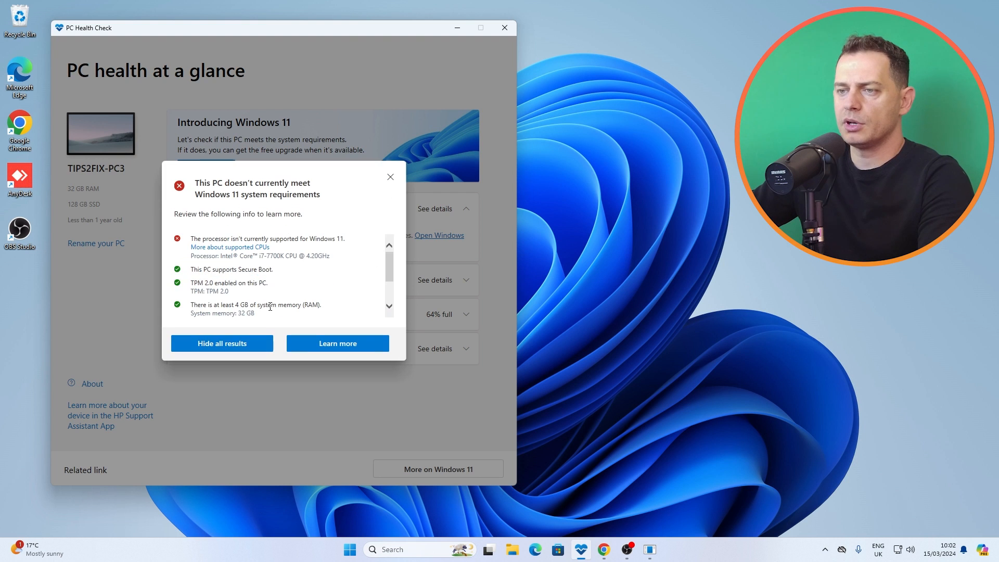
pyautogui.scroll(-3)
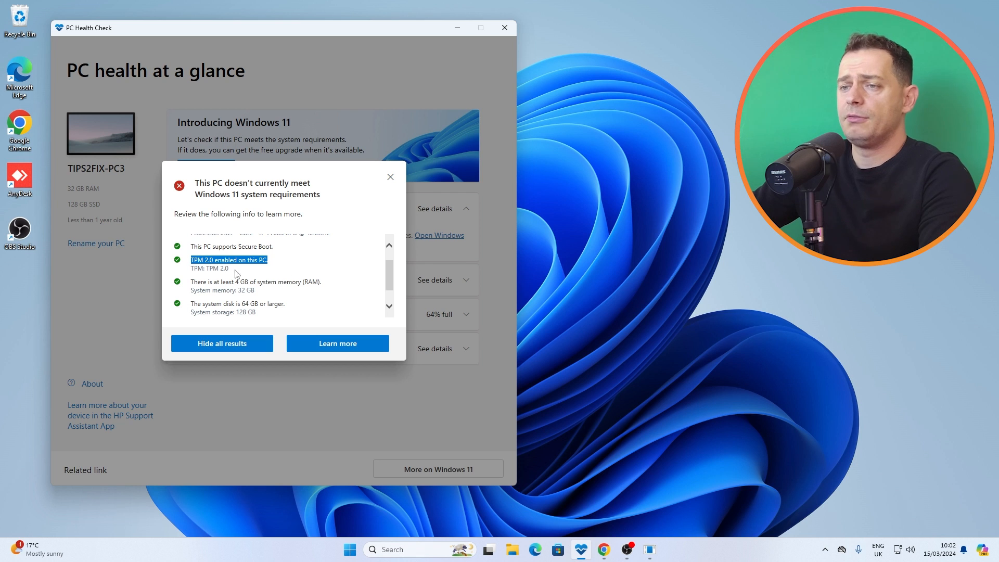
pyautogui.moveTo(278, 276)
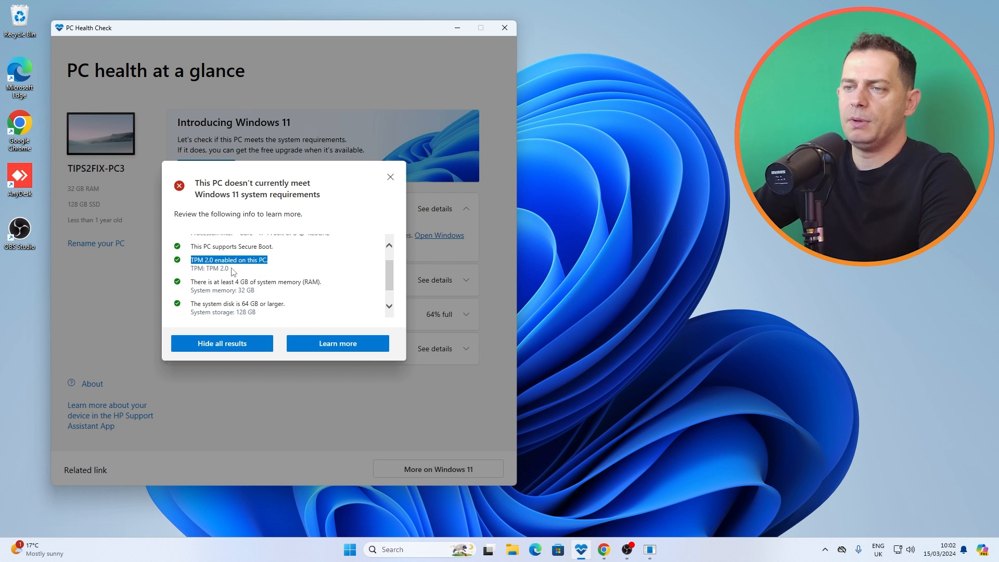
pyautogui.scroll(-3)
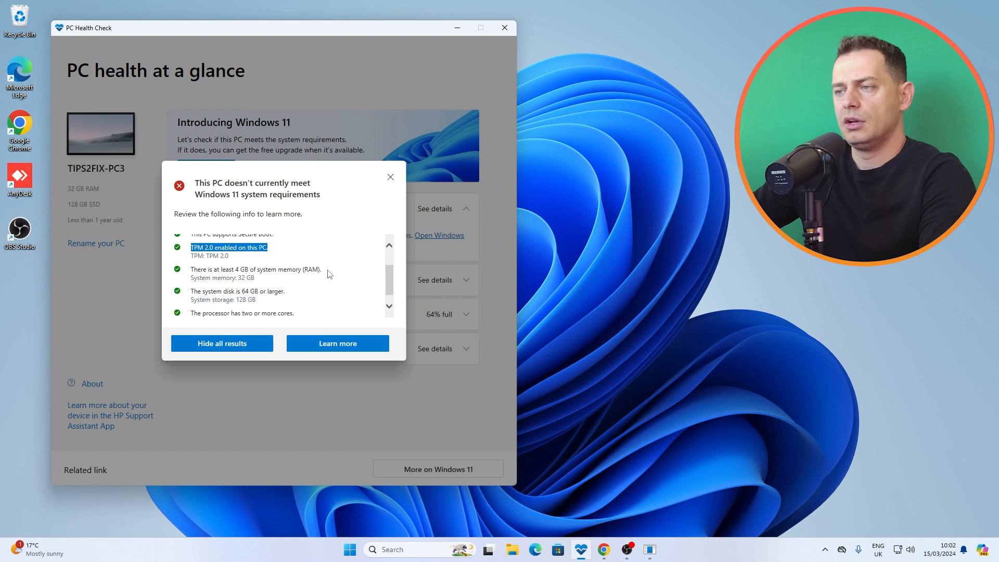
pyautogui.moveTo(282, 277)
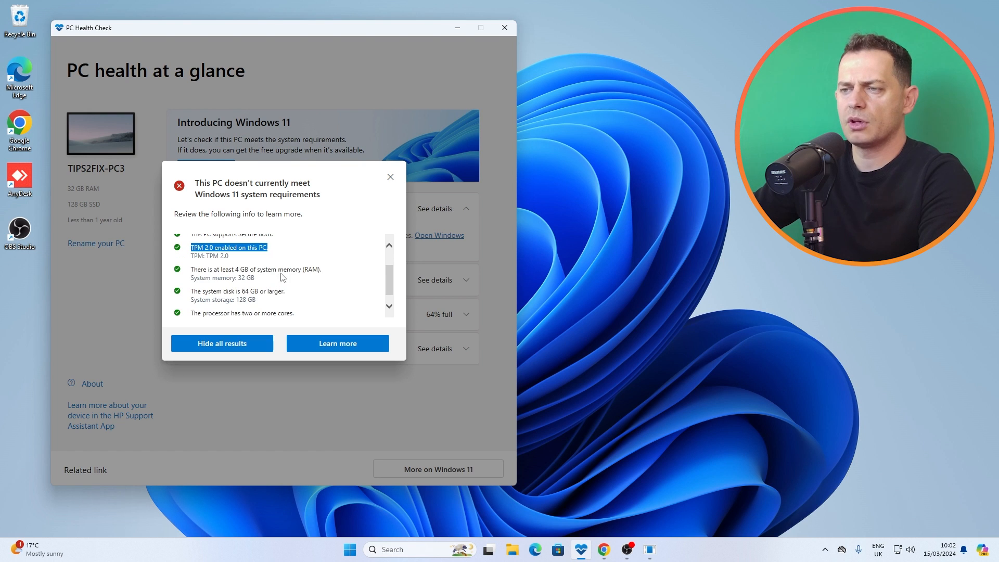
pyautogui.scroll(-3)
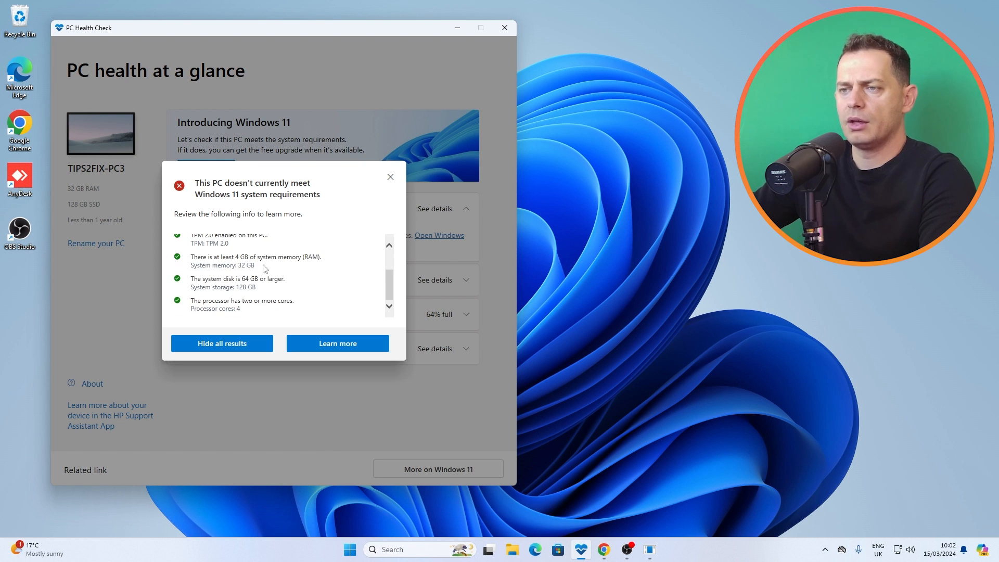
pyautogui.moveTo(301, 277)
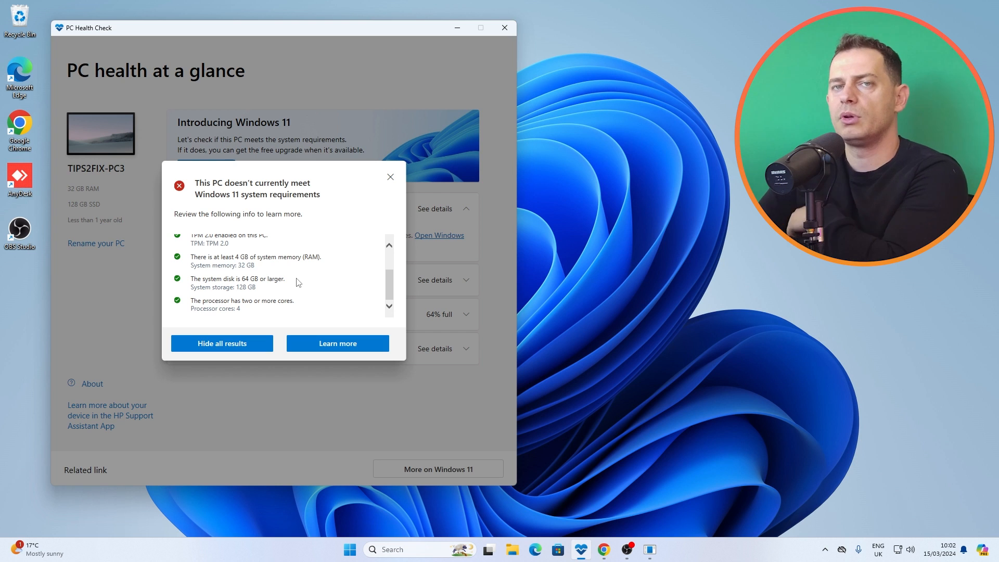
pyautogui.scroll(3)
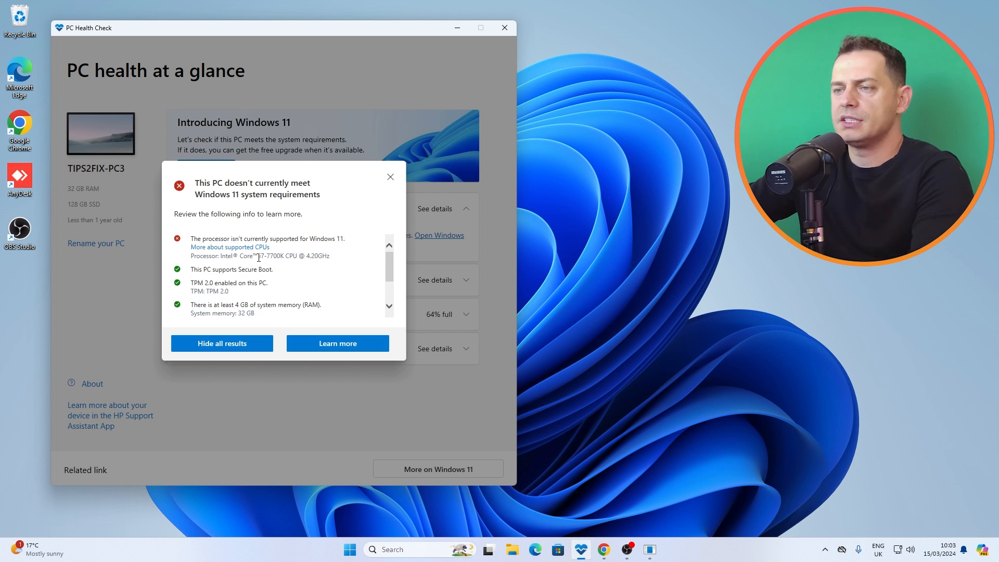
pyautogui.moveTo(348, 289)
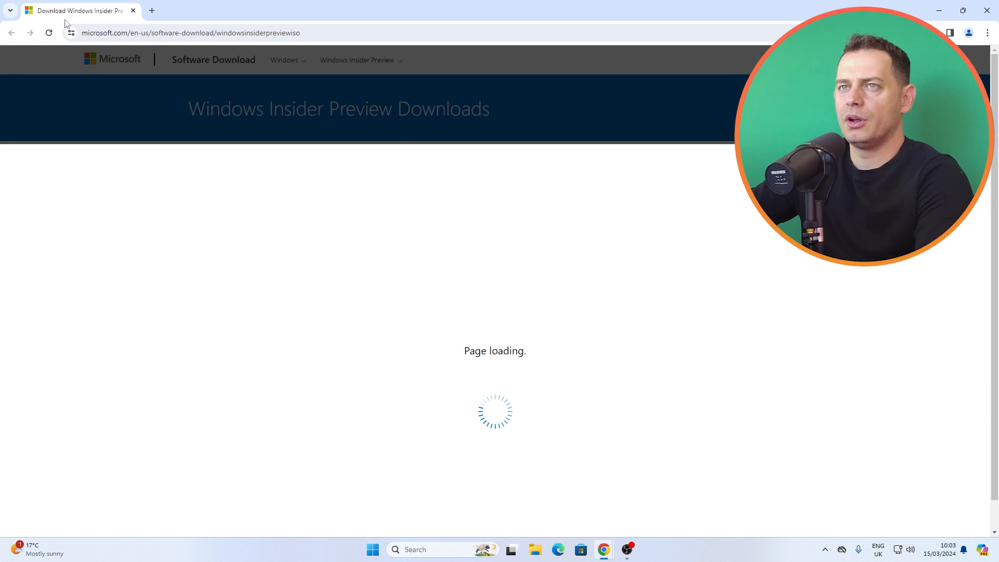
pyautogui.moveTo(513, 311)
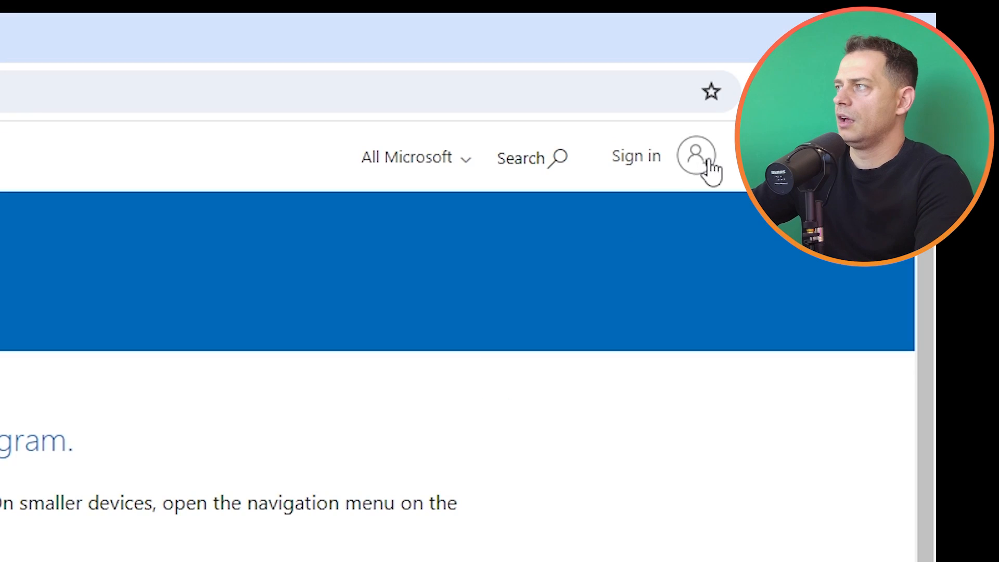
pyautogui.moveTo(682, 173)
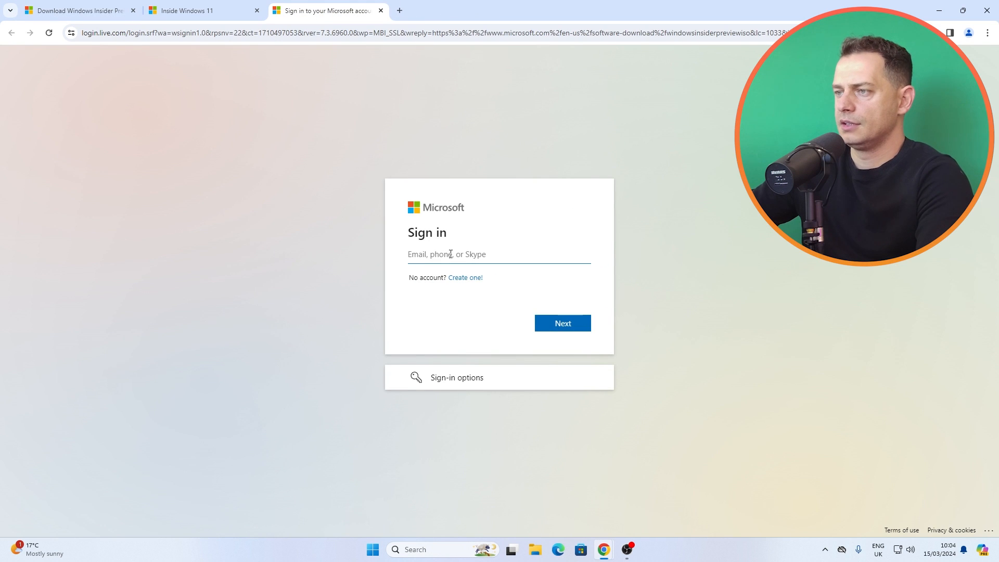
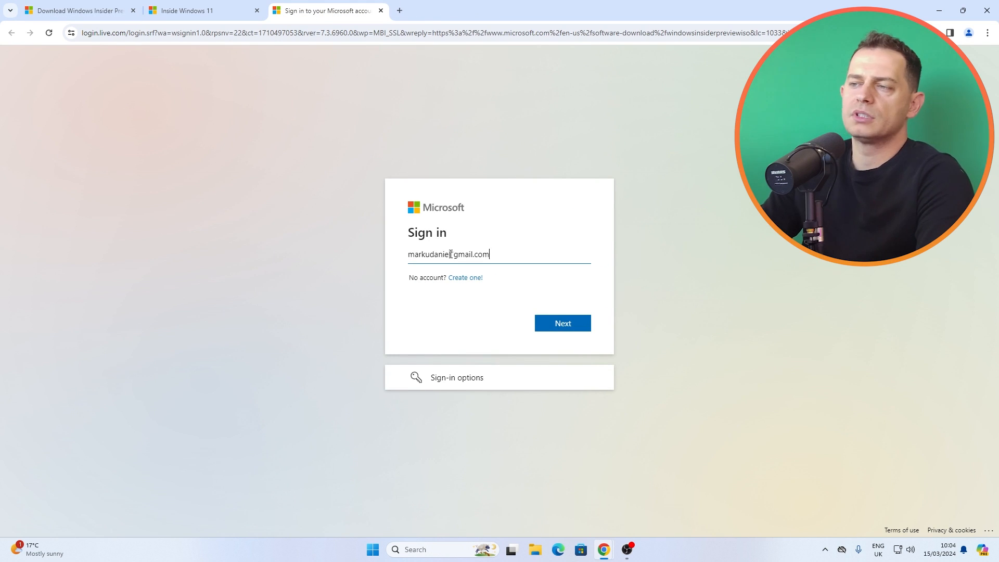
pyautogui.click(562, 323)
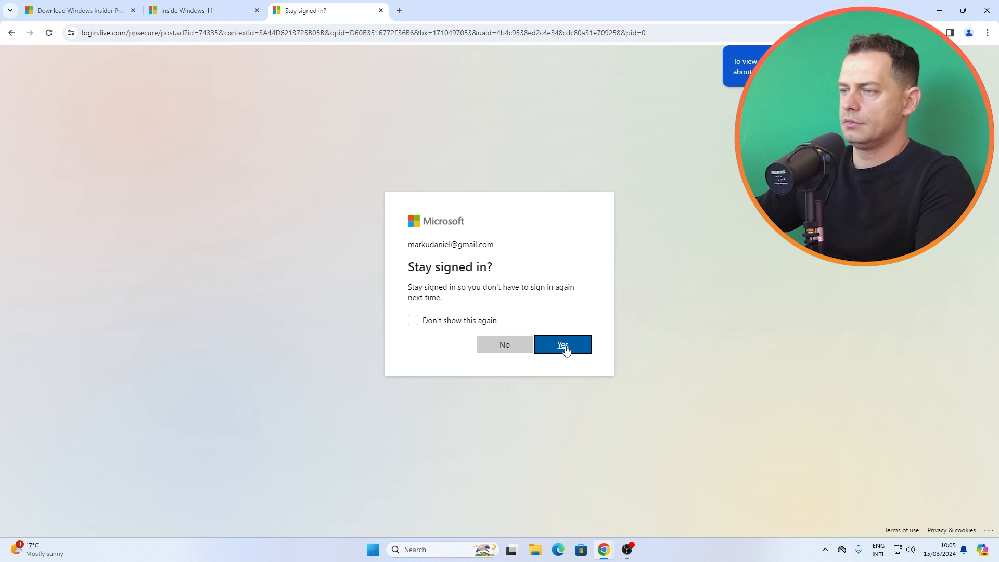
pyautogui.click(412, 320)
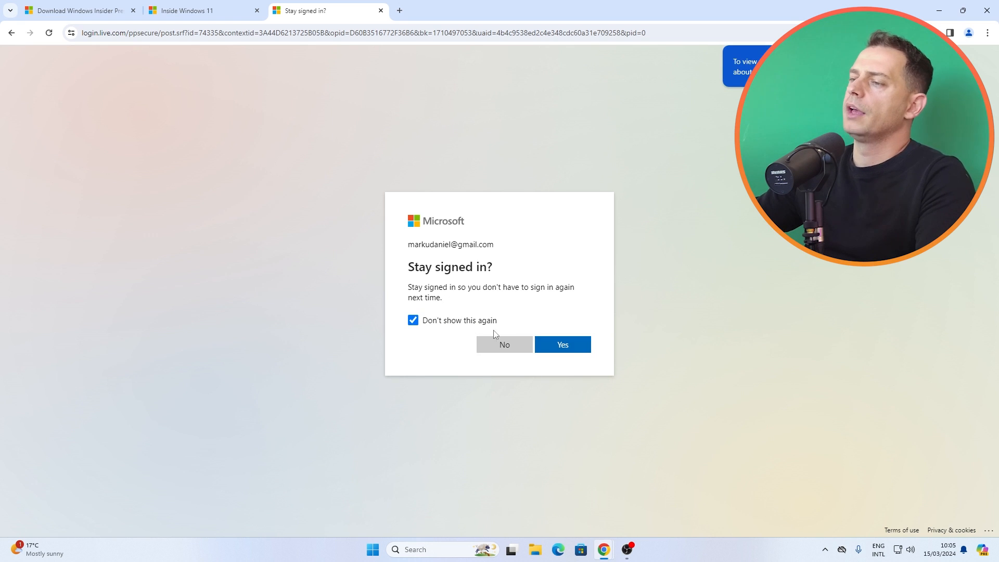
pyautogui.click(561, 344)
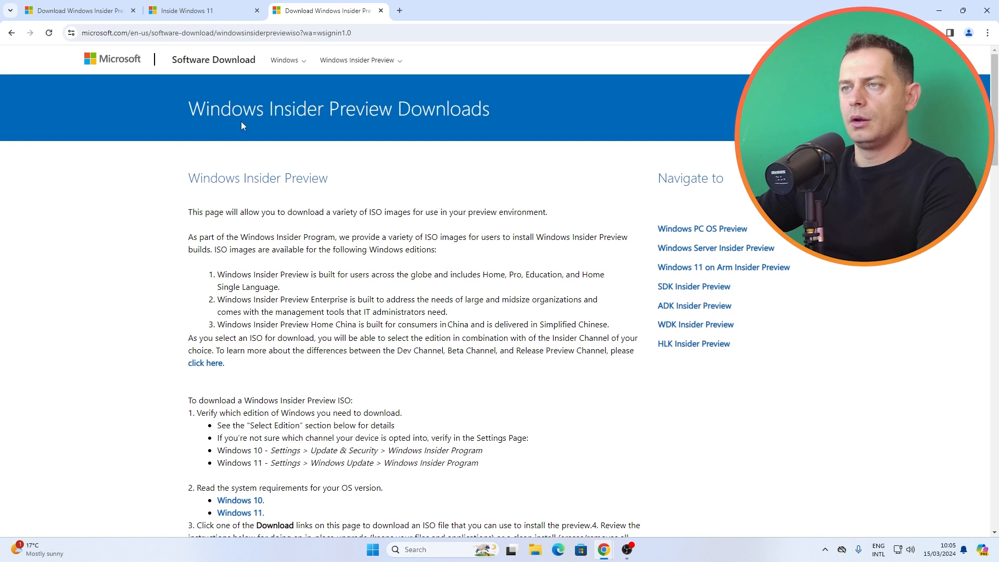
# Select Windows 11 Insider Preview (Canary Channel) Build 26080 as the edition and confirm it.
pyautogui.scroll(-3)
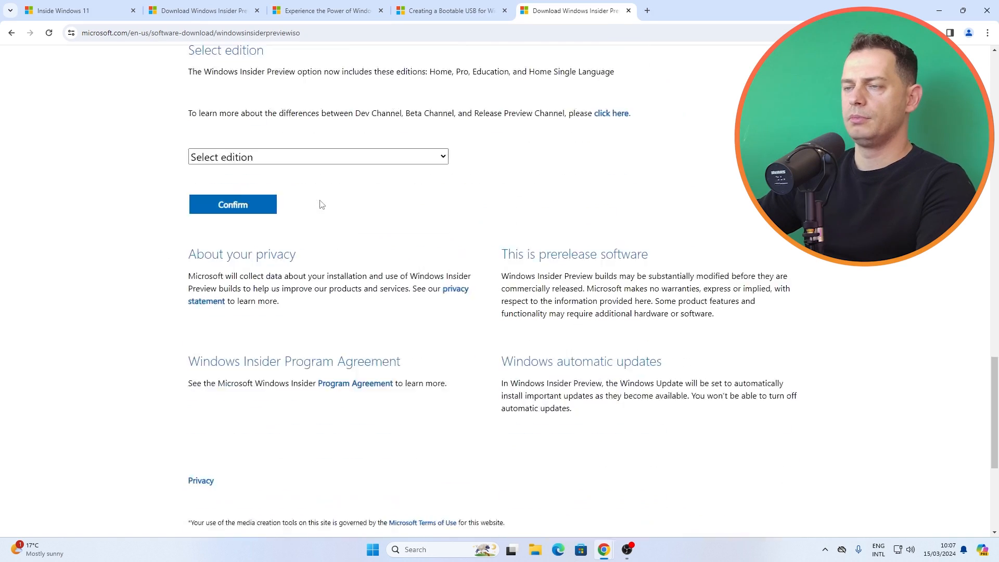
pyautogui.scroll(-3)
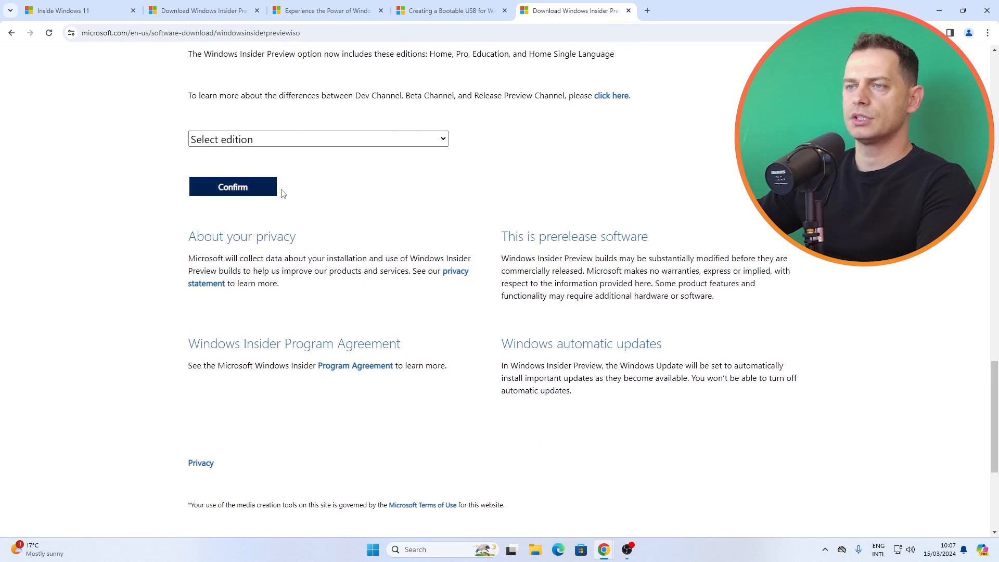
pyautogui.click(317, 139)
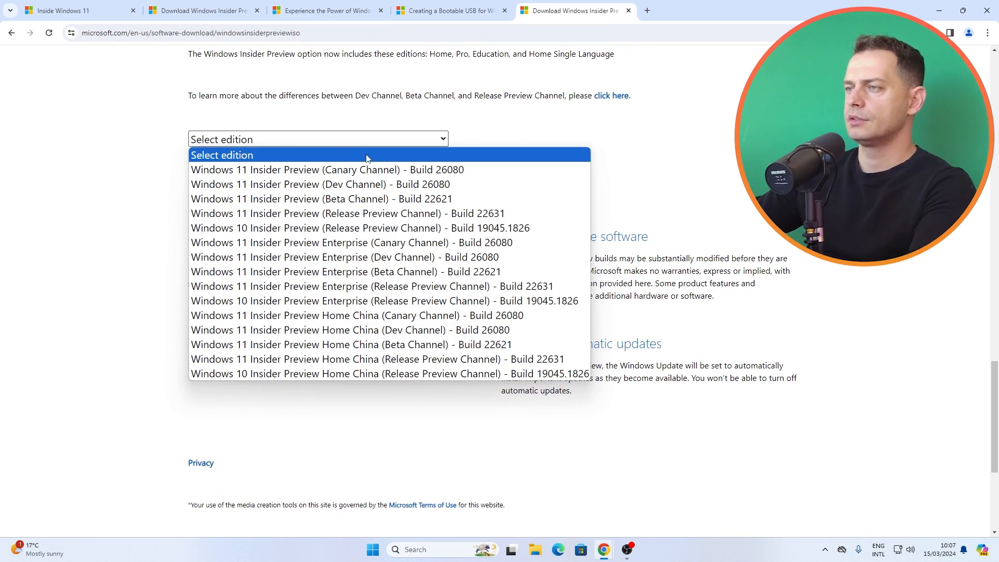
pyautogui.moveTo(355, 184)
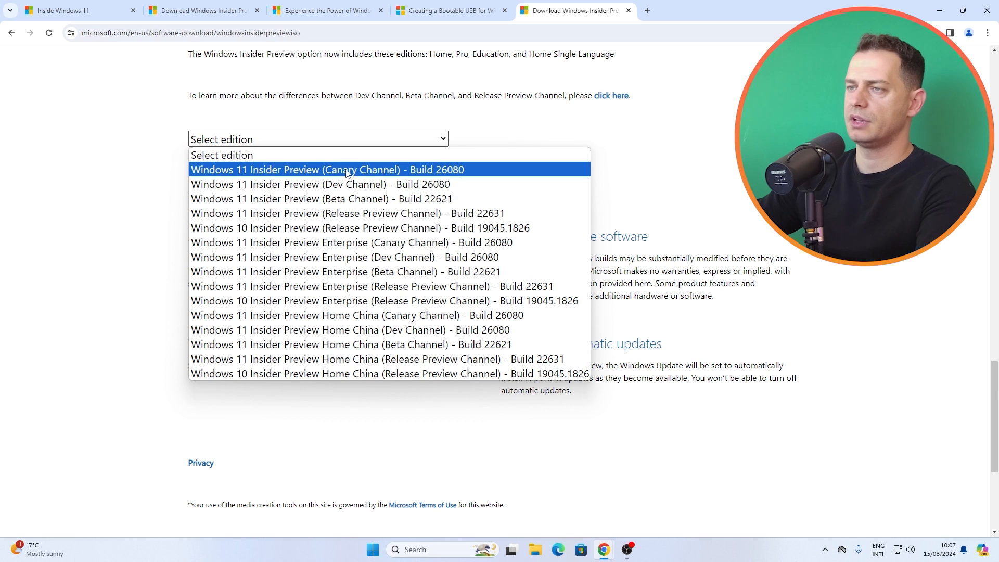
pyautogui.click(327, 170)
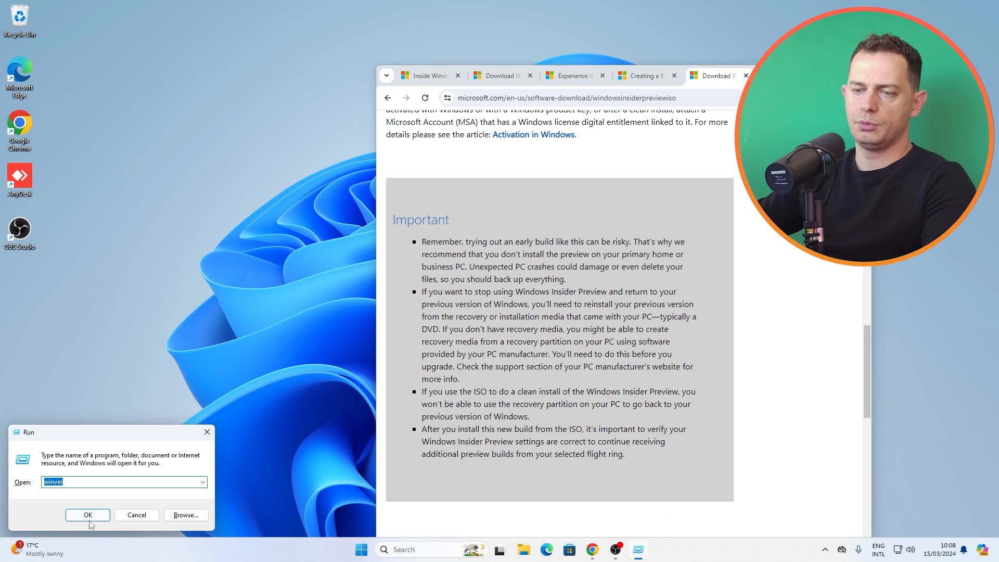
pyautogui.click(88, 514)
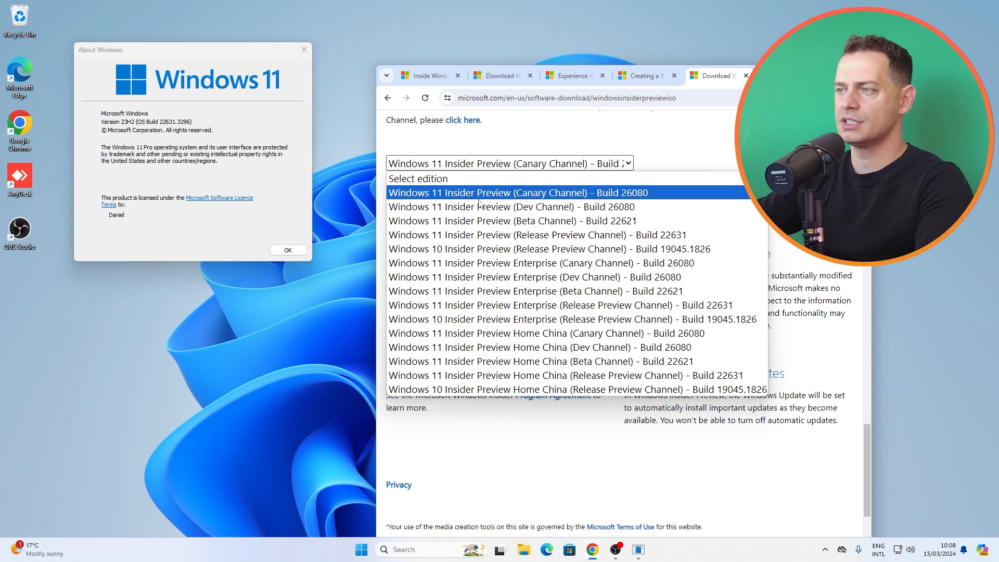
pyautogui.moveTo(670, 199)
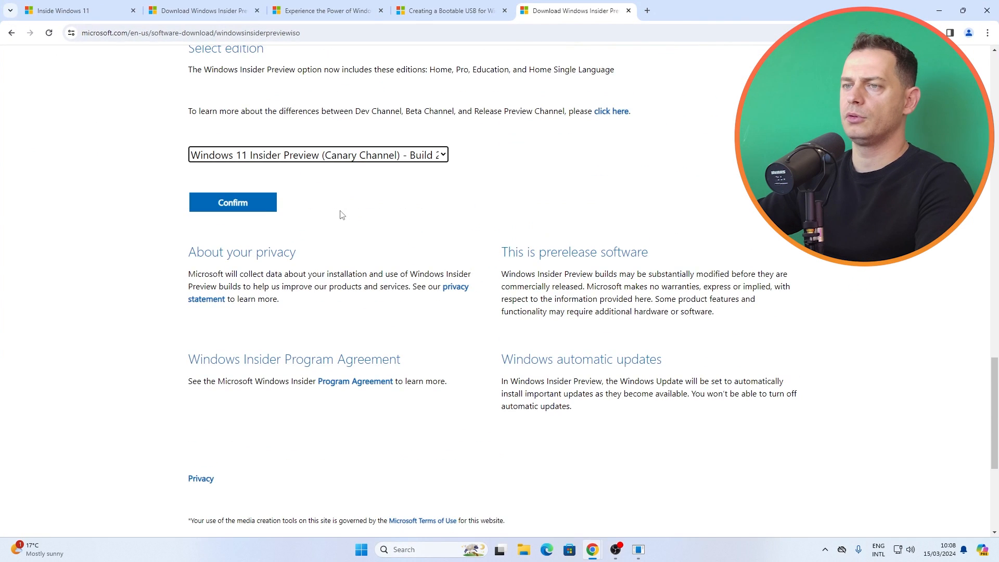
pyautogui.click(232, 202)
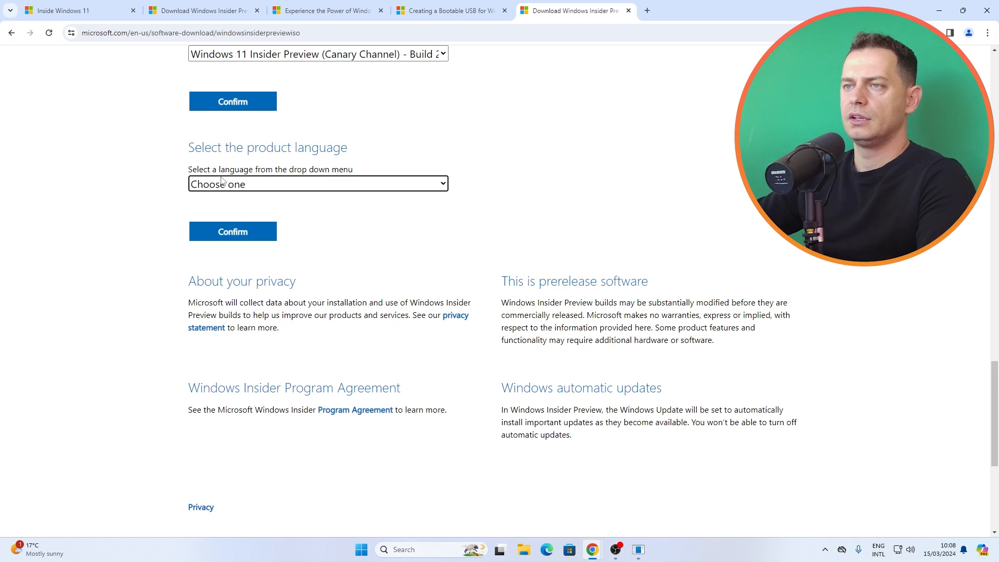
# Choose English International as the product language.
pyautogui.click(317, 184)
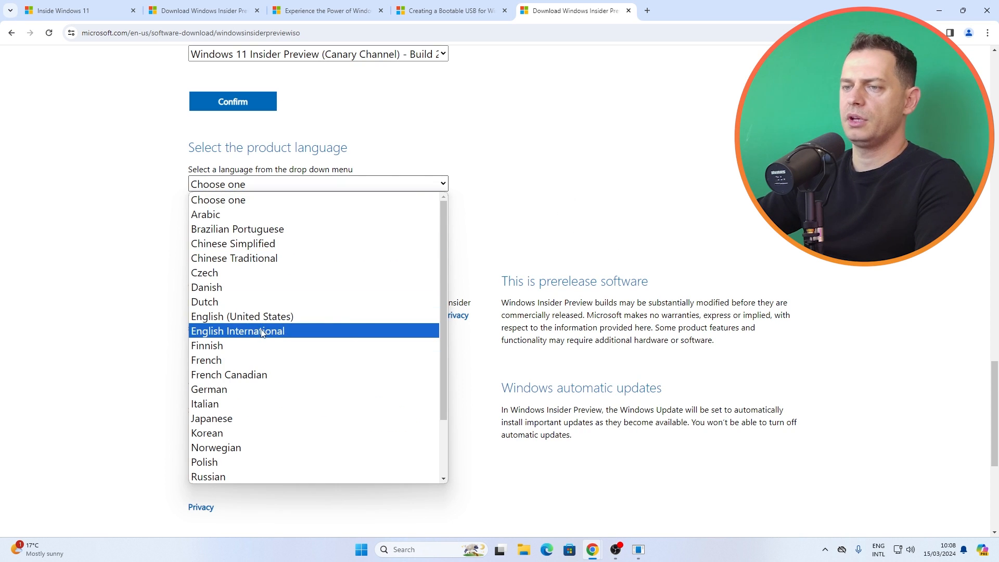
pyautogui.moveTo(287, 334)
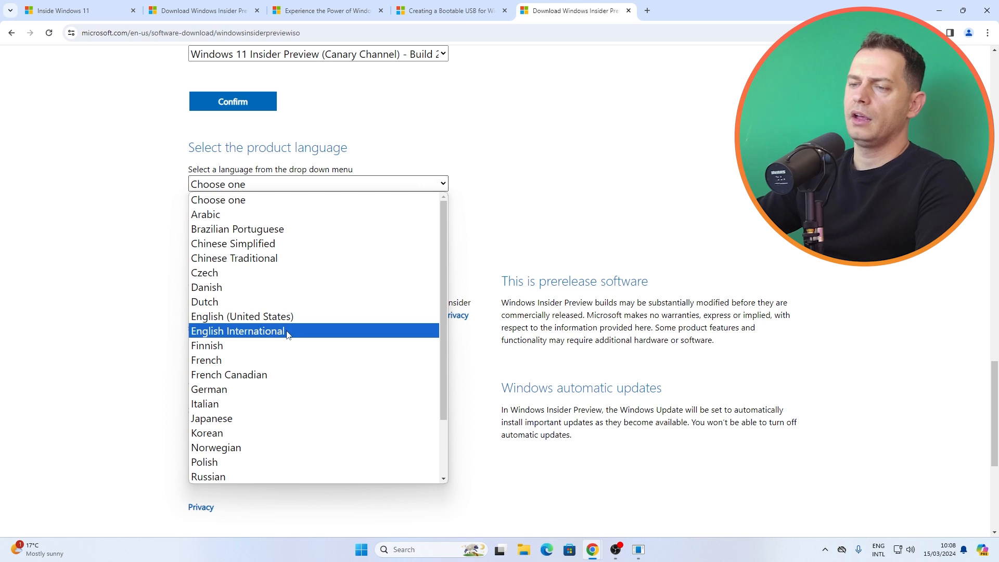
pyautogui.click(242, 331)
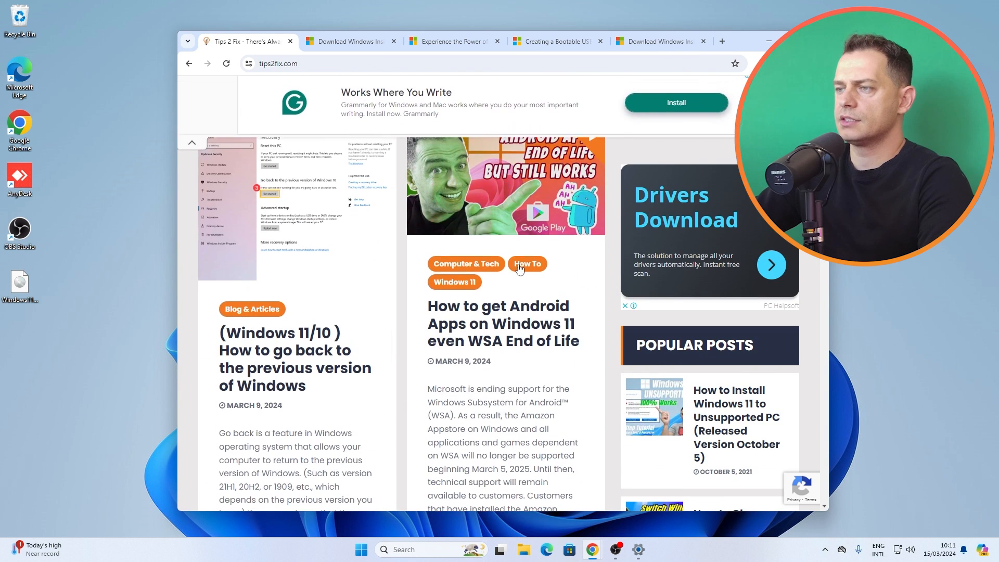
# Extract the build 26080 ISO with 7-Zip into its own Windows11_InsiderPreview folder on the desktop.
pyautogui.click(736, 432)
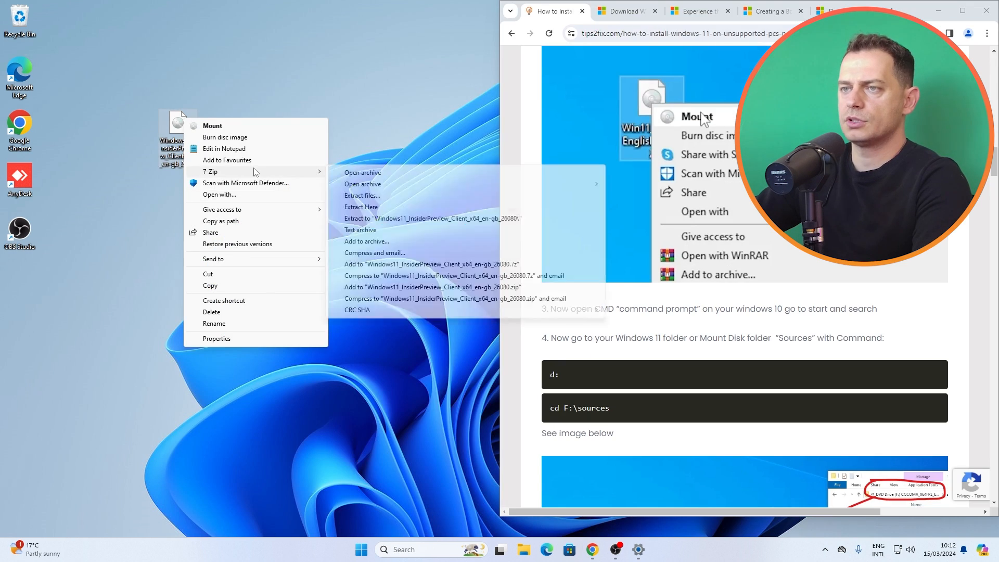
pyautogui.click(361, 207)
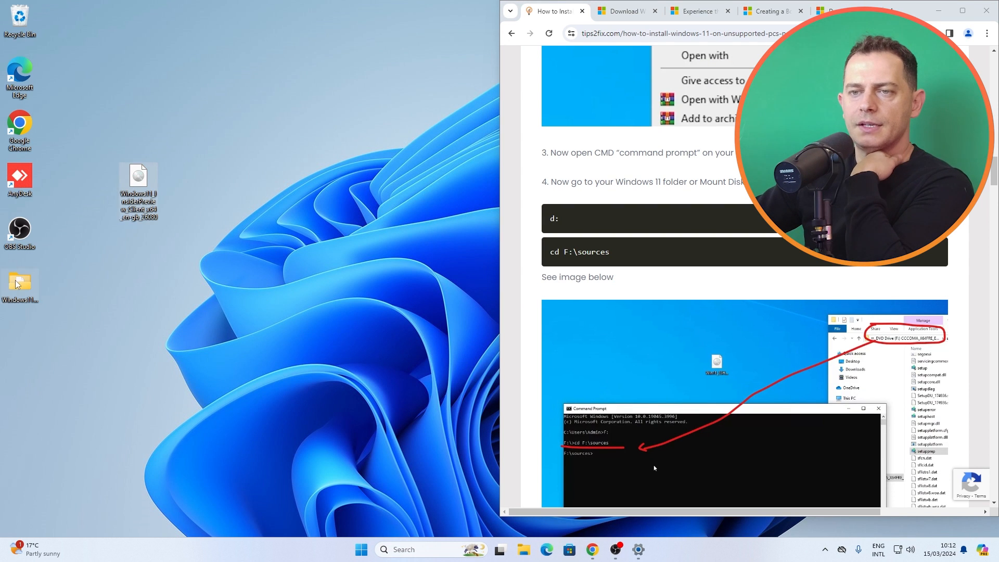
pyautogui.doubleClick(20, 286)
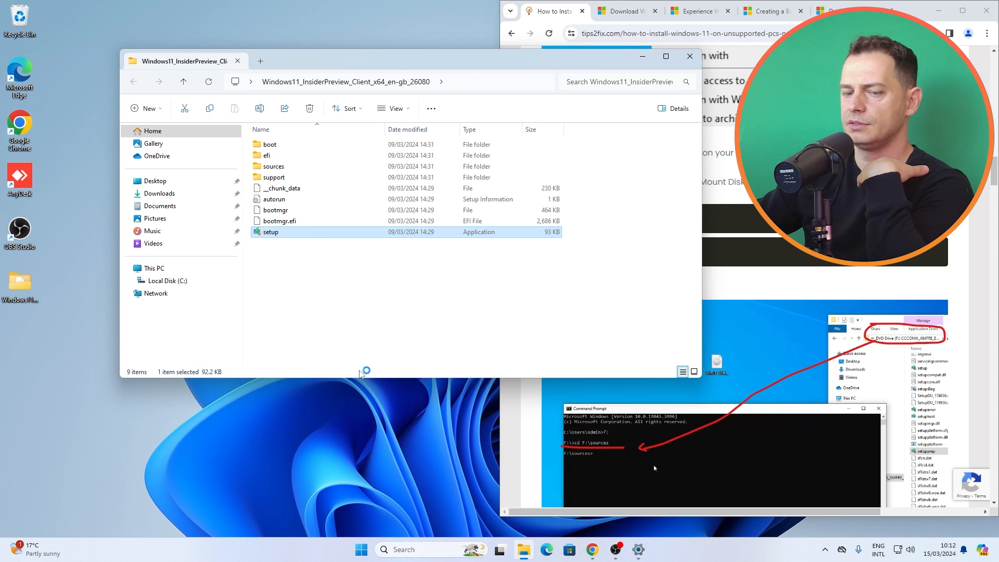
pyautogui.doubleClick(270, 231)
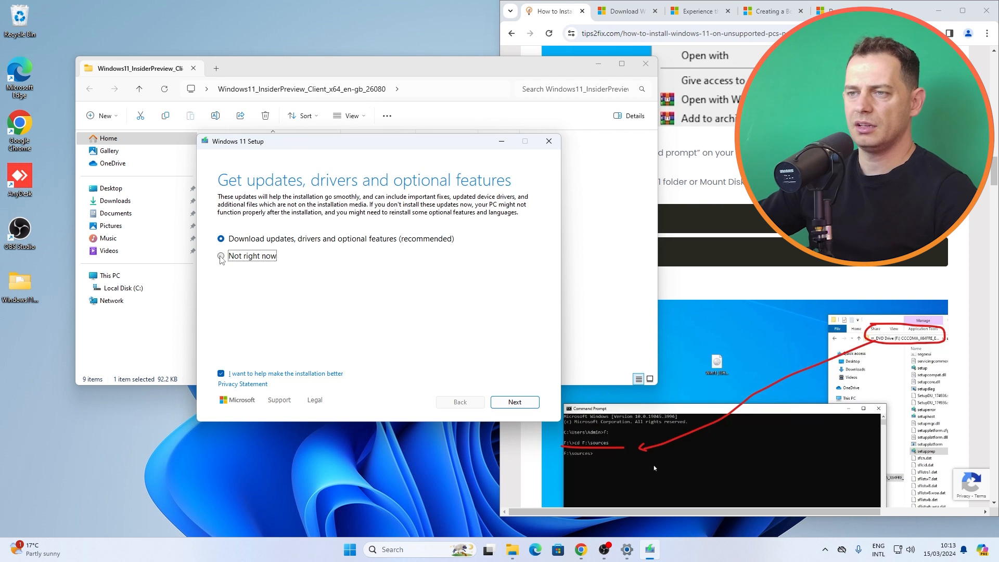
pyautogui.click(514, 401)
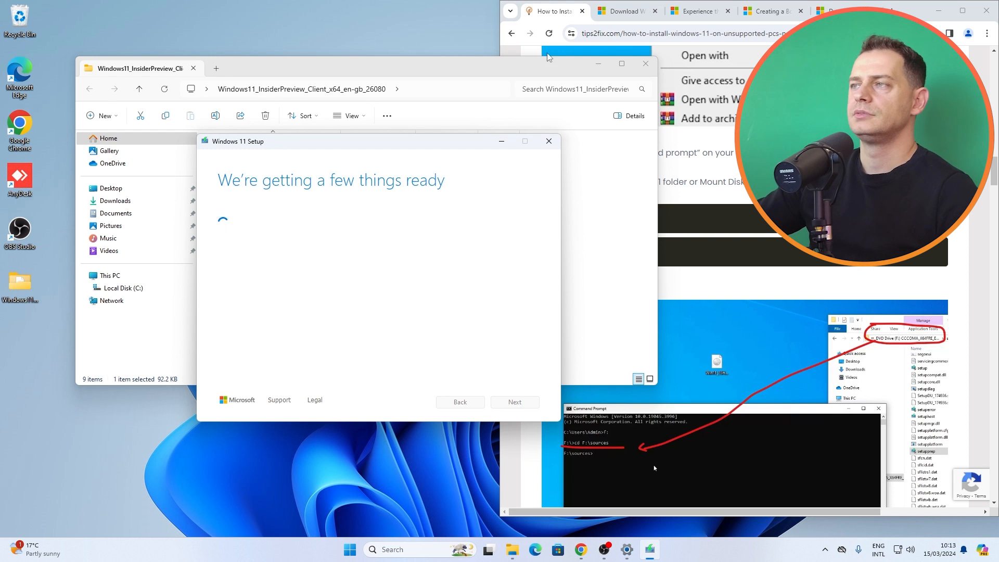
pyautogui.moveTo(376, 141); pyautogui.dragTo(300, 126)
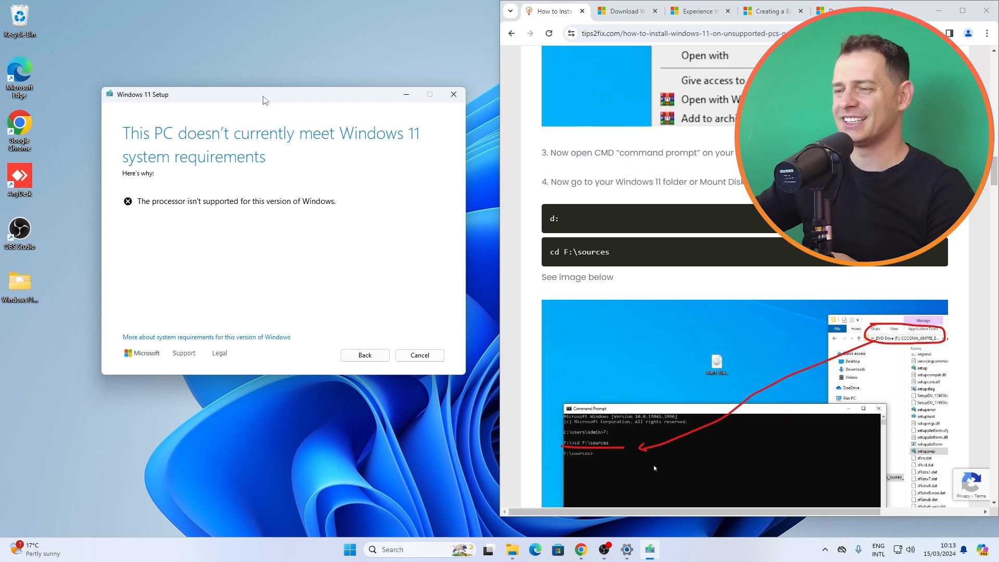
pyautogui.click(418, 355)
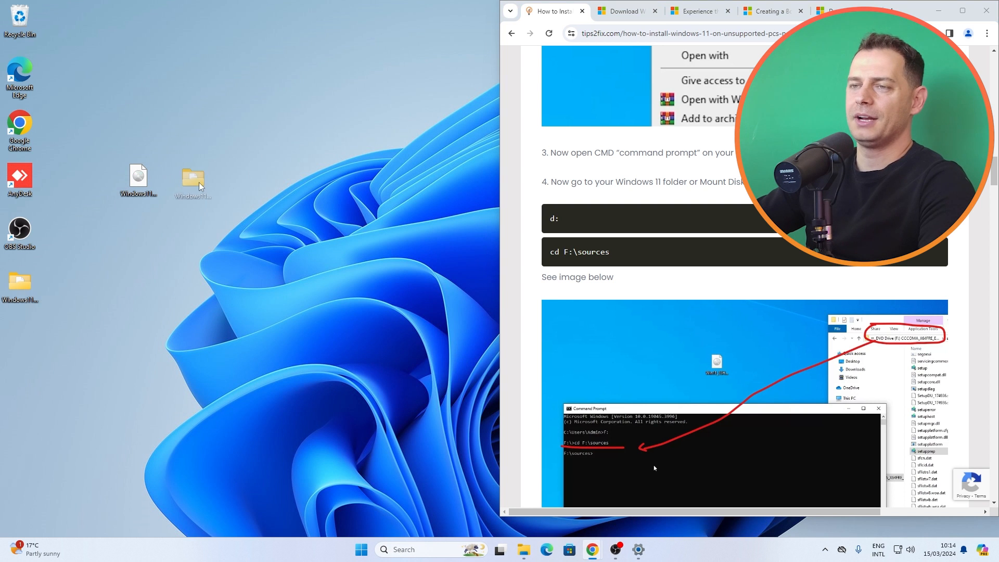
# Search Start for cmd and launch Command Prompt as administrator.
pyautogui.click(361, 549)
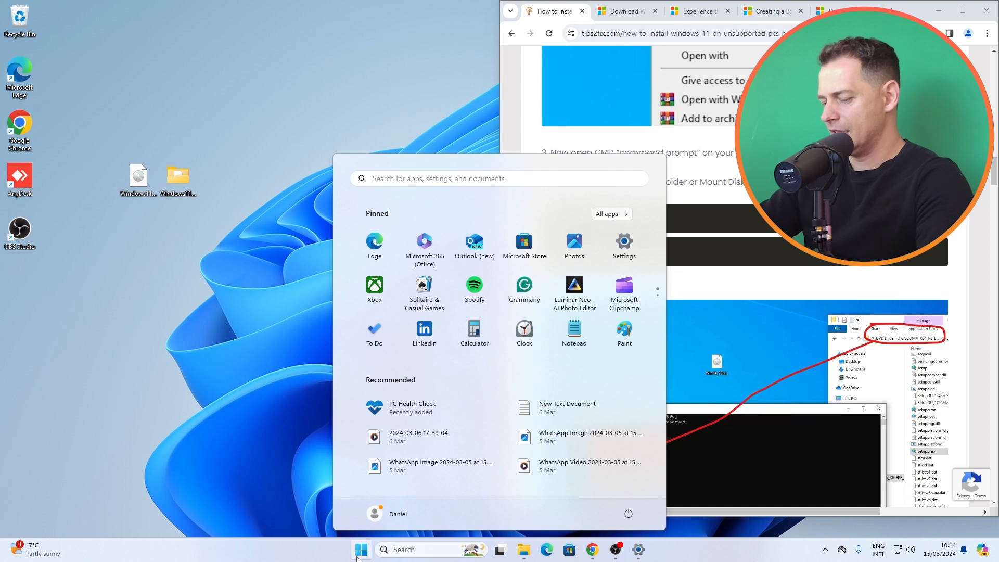
pyautogui.write('cm')
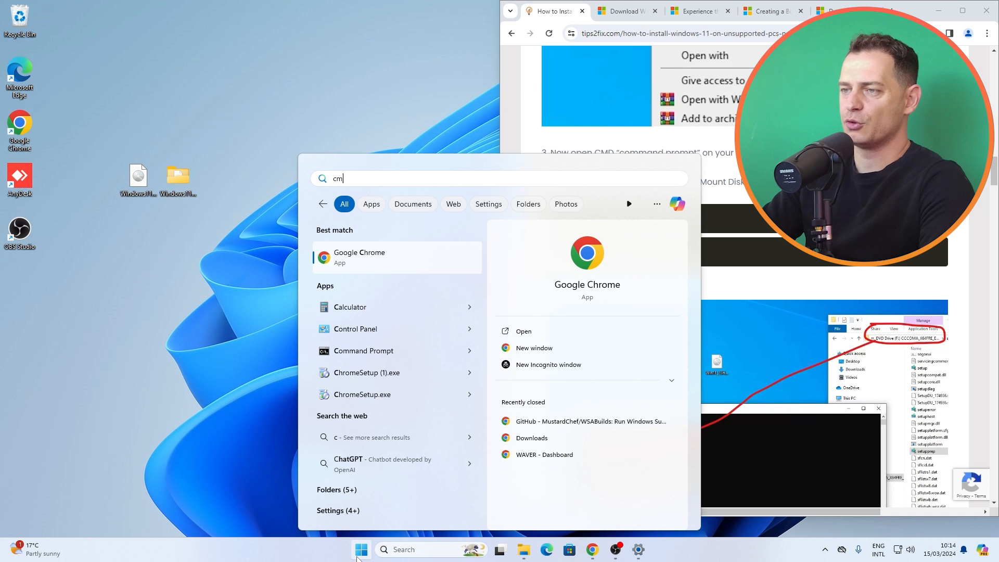
pyautogui.write('d')
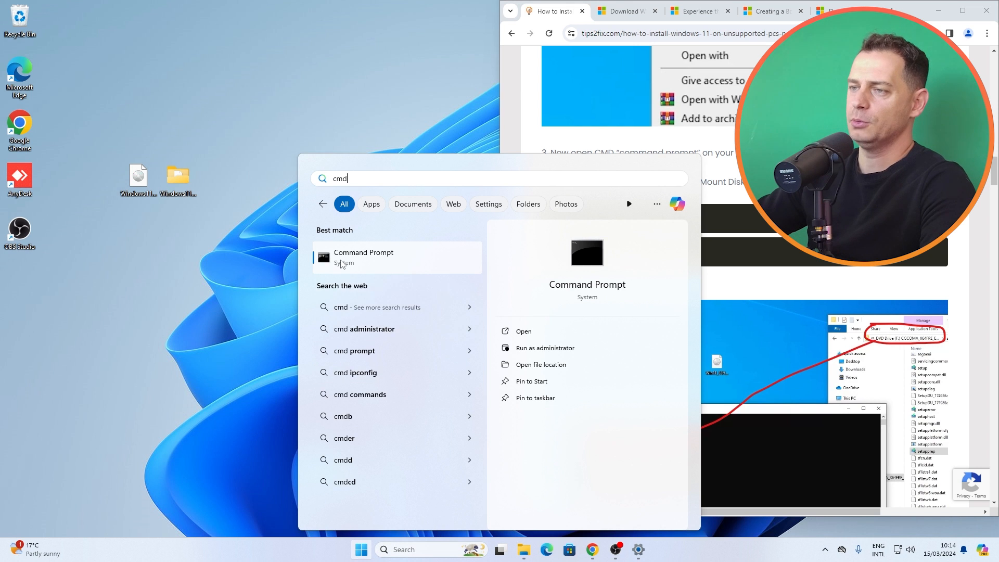
pyautogui.click(545, 347)
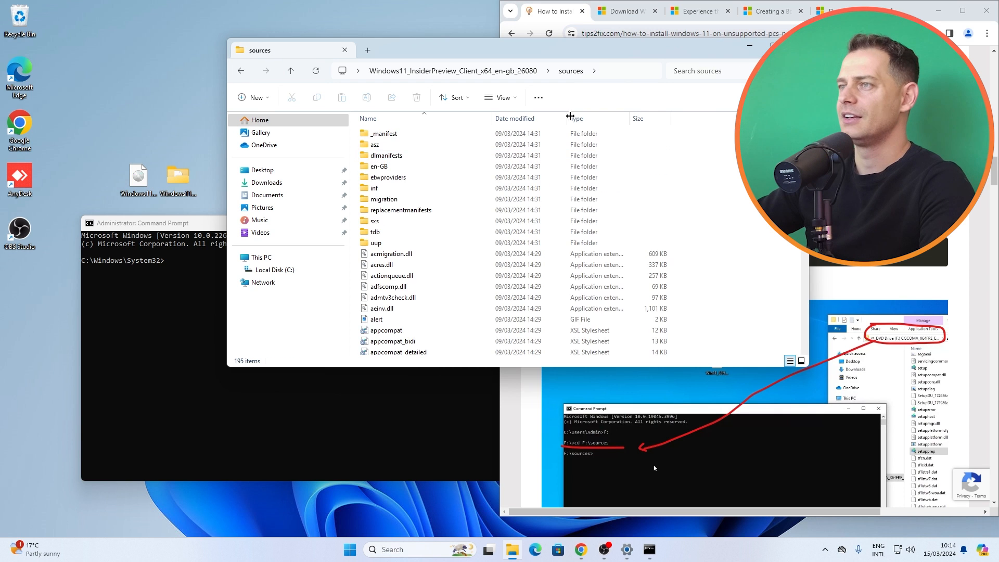
# Change directory to the extracted build 26080 sources folder on the desktop.
pyautogui.rightClick(475, 71)
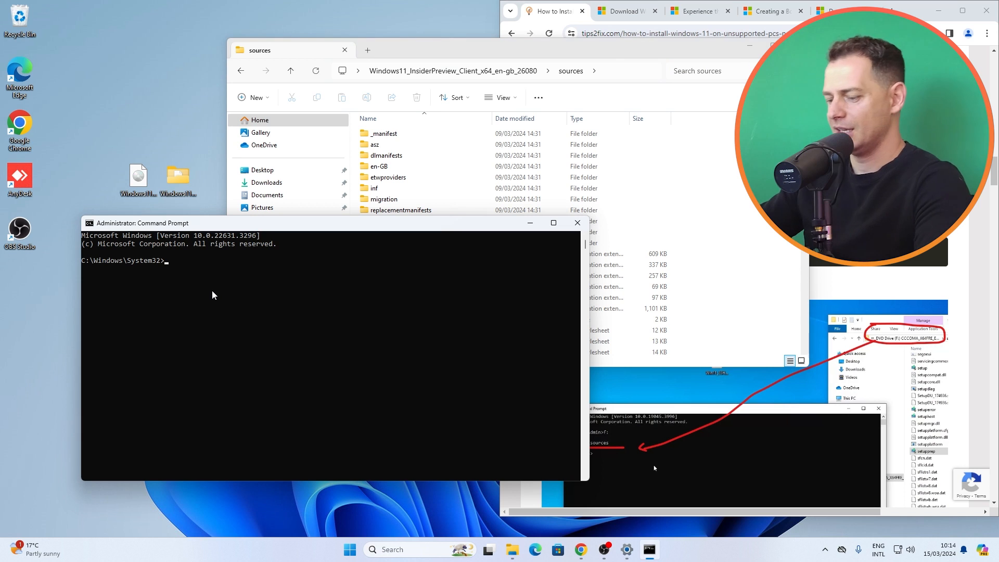
pyautogui.write('cd')
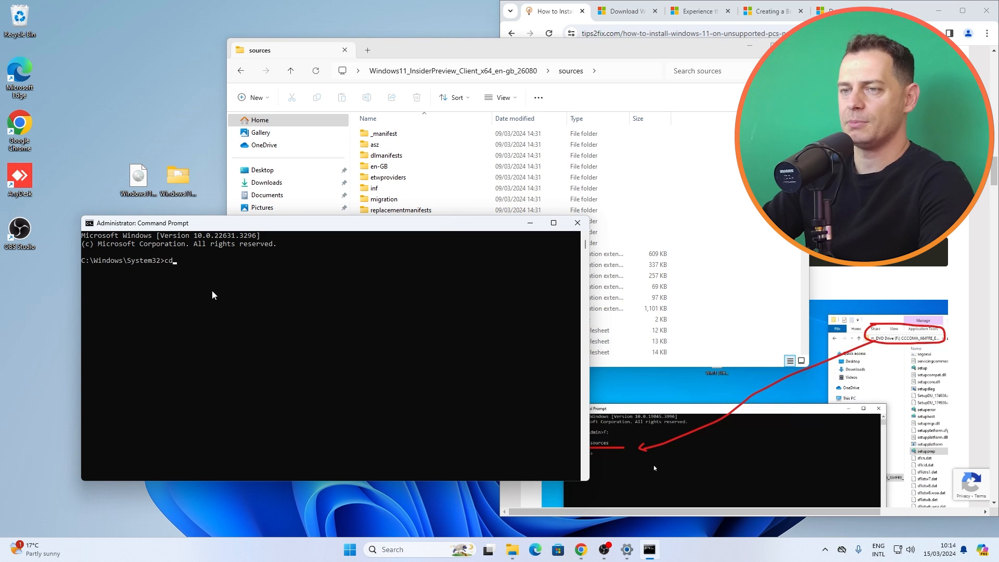
pyautogui.write('C:\\Users\\Daniel\\Desktop\\Windows11_InsiderPreview_Client_x64_en-gb_26080\\sources')
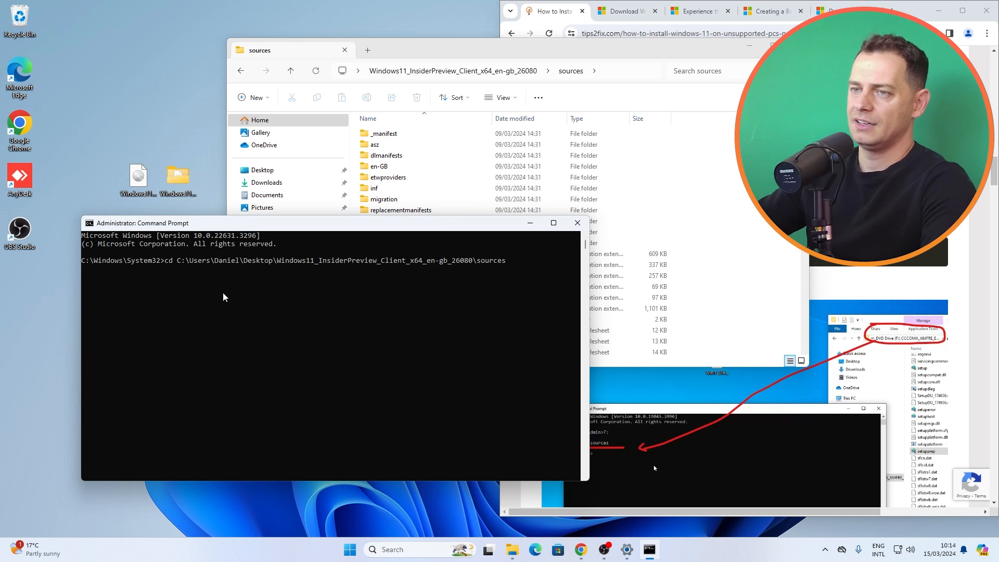
pyautogui.press('Return')
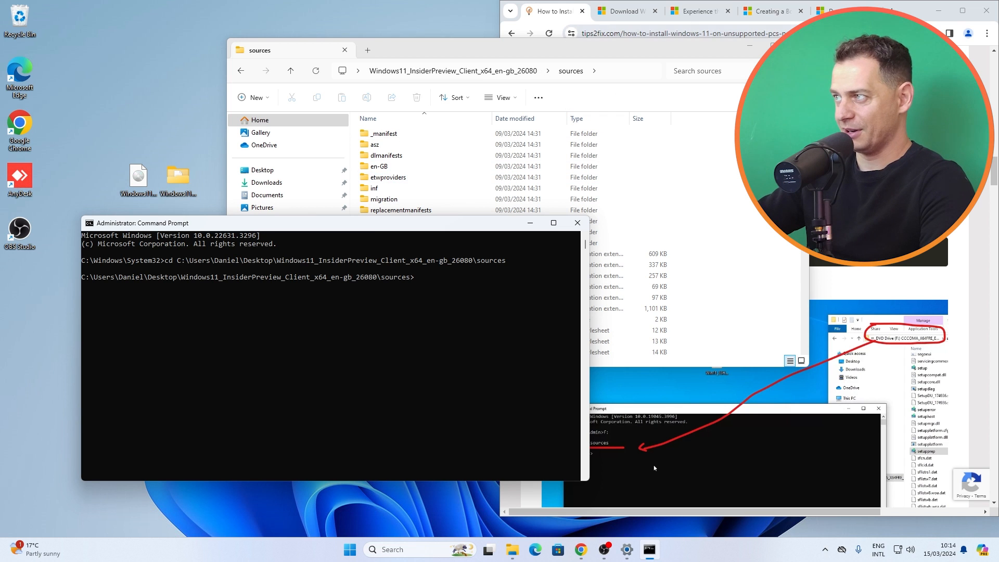
pyautogui.click(344, 50)
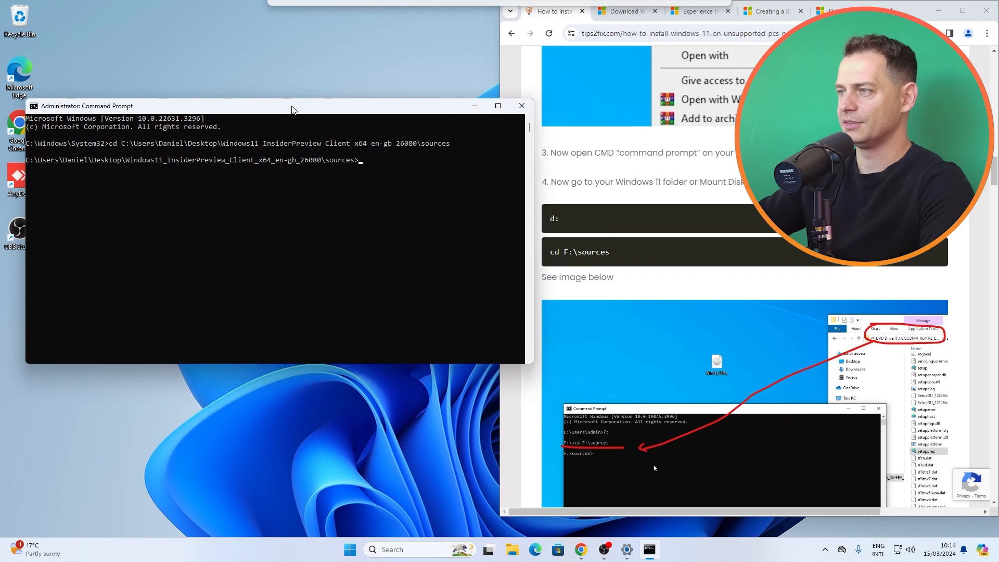
pyautogui.scroll(-3)
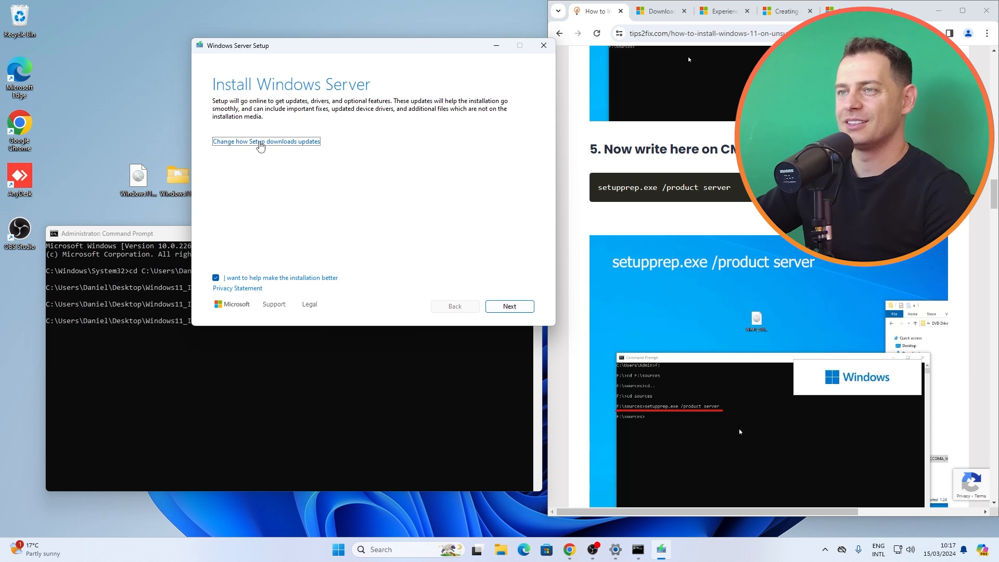
# Set update downloads to Not right now, untick installation feedback, and continue to the licence terms.
pyautogui.click(266, 141)
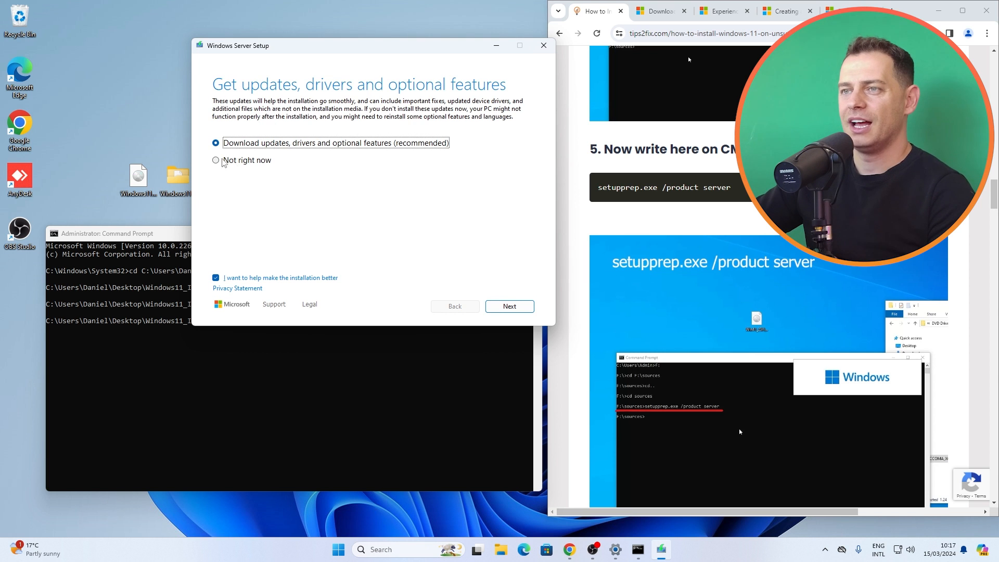
pyautogui.click(216, 160)
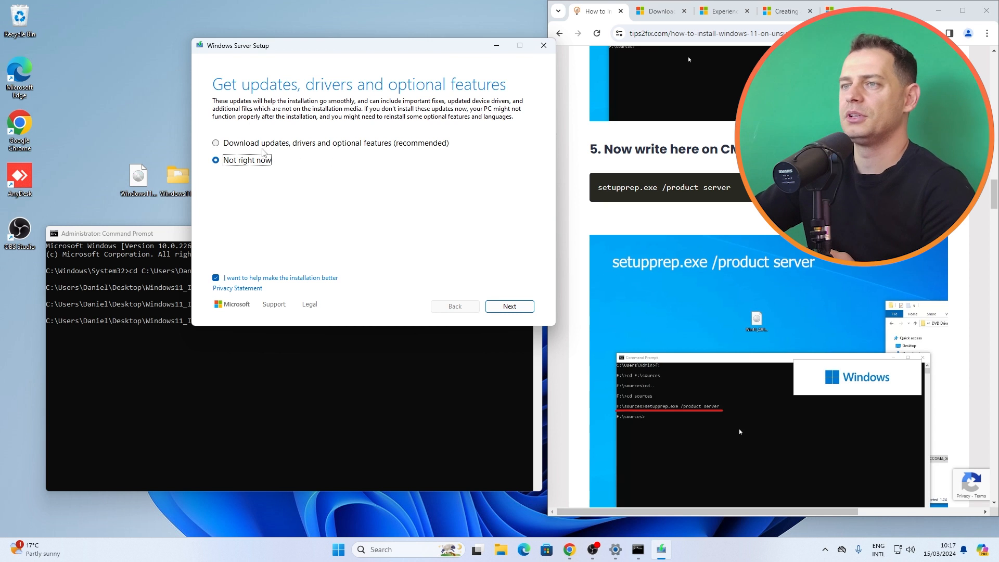
pyautogui.moveTo(932, 496)
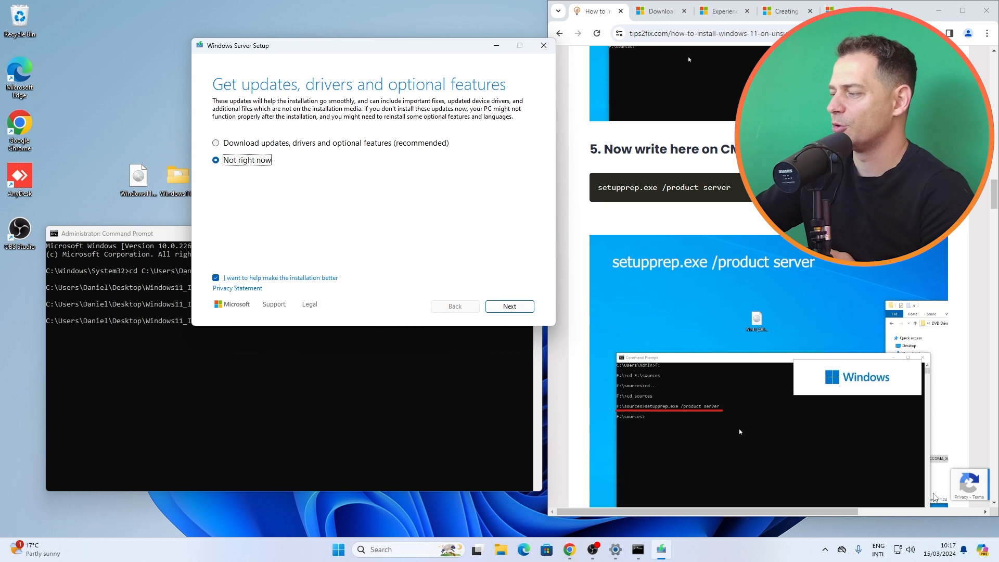
pyautogui.moveTo(643, 464)
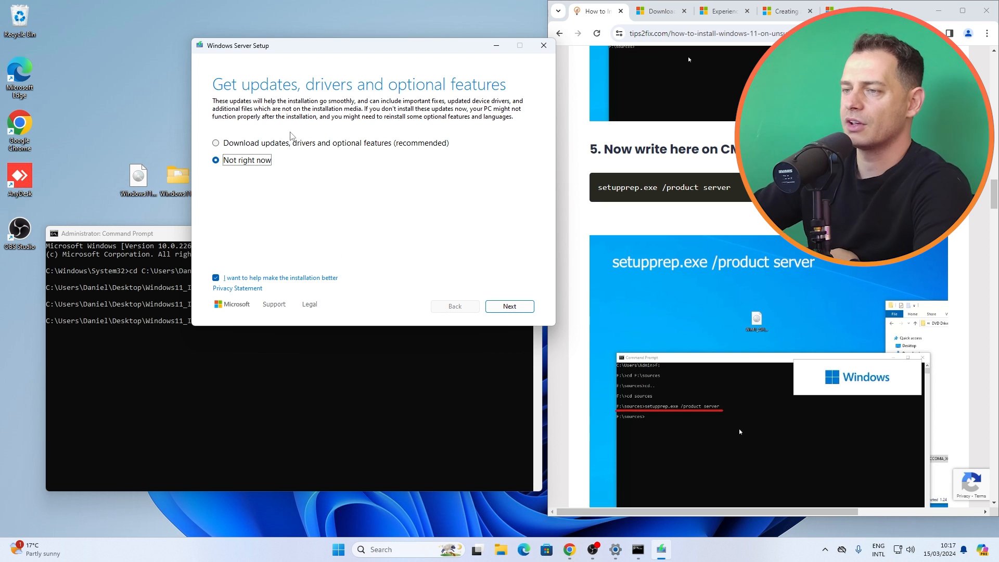
pyautogui.click(215, 278)
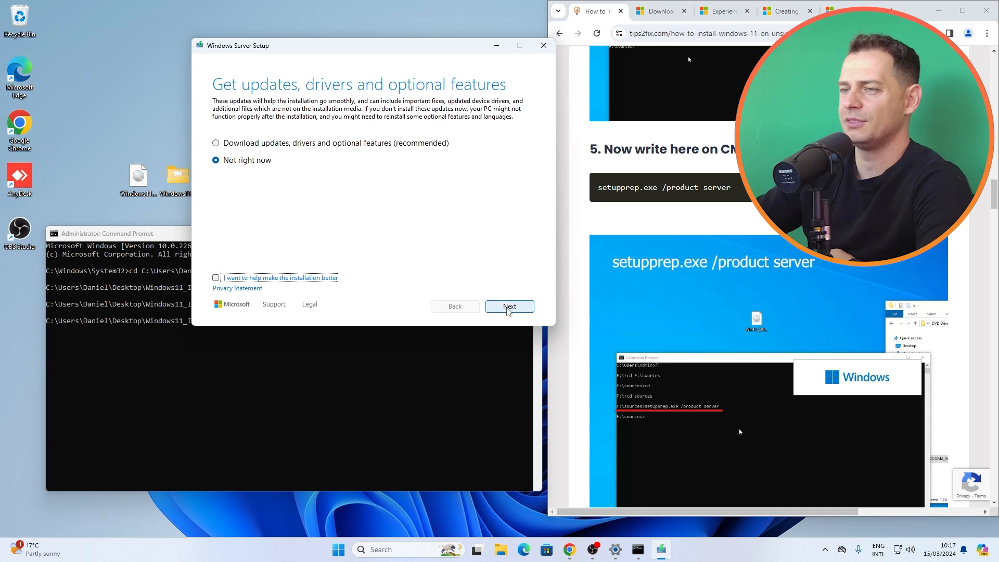
pyautogui.click(509, 307)
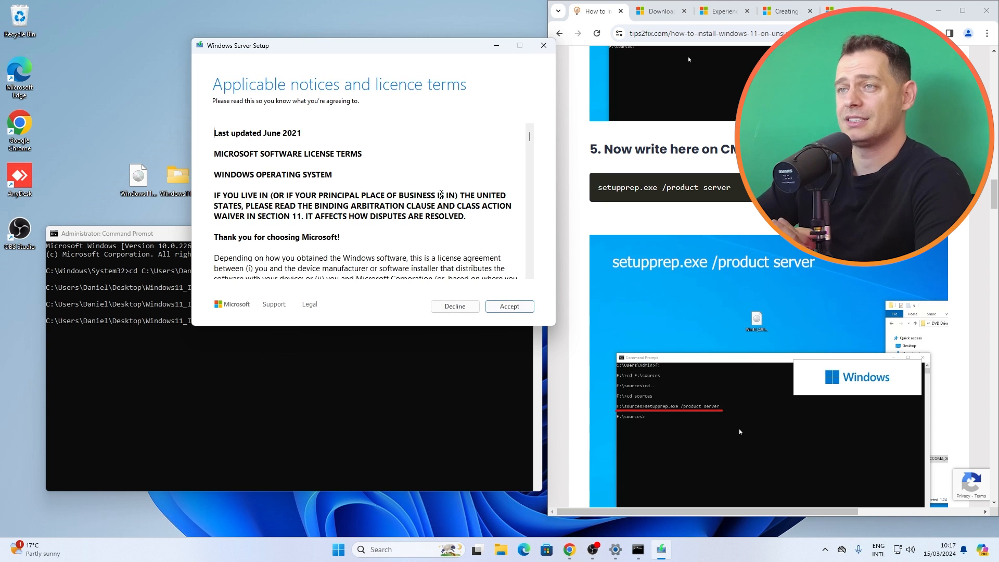
# Accept the licence and continue with Keep files, settings, and apps selected.
pyautogui.click(509, 306)
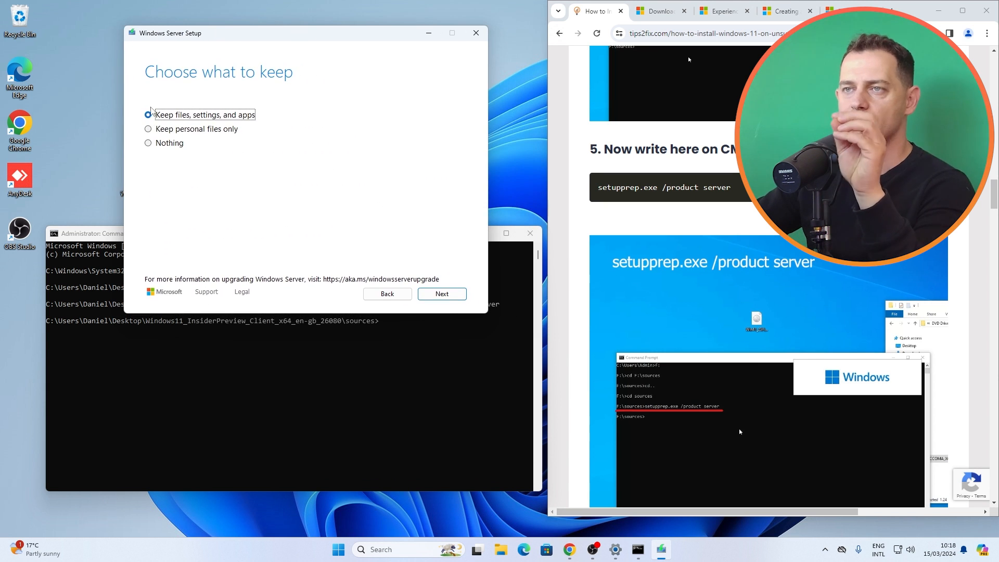
pyautogui.click(148, 114)
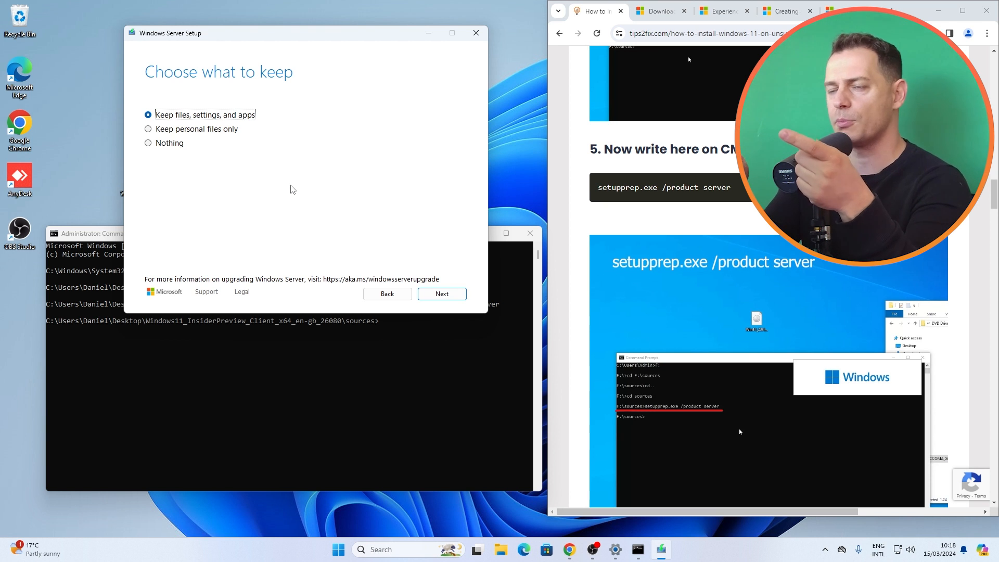
pyautogui.moveTo(358, 204)
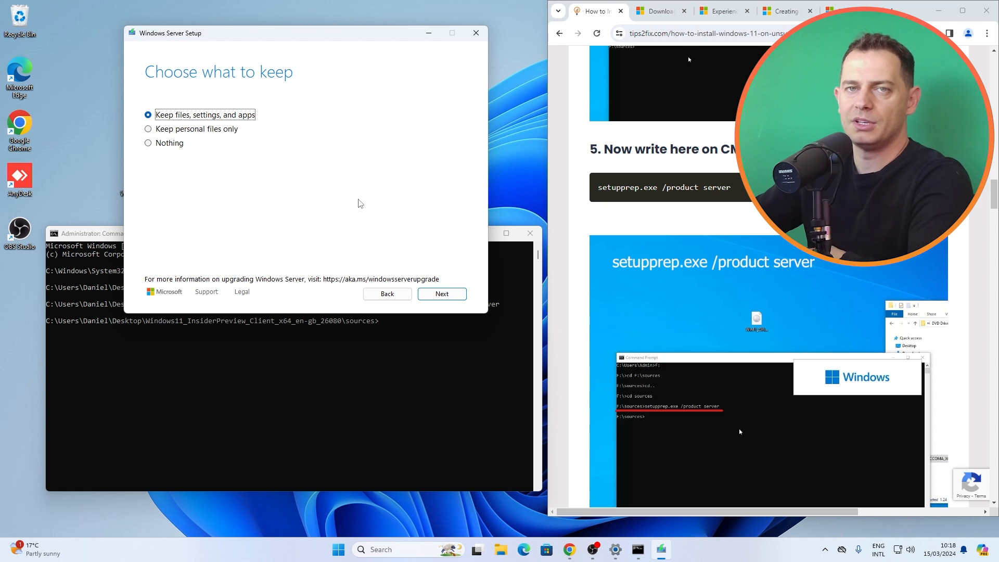
pyautogui.moveTo(284, 262)
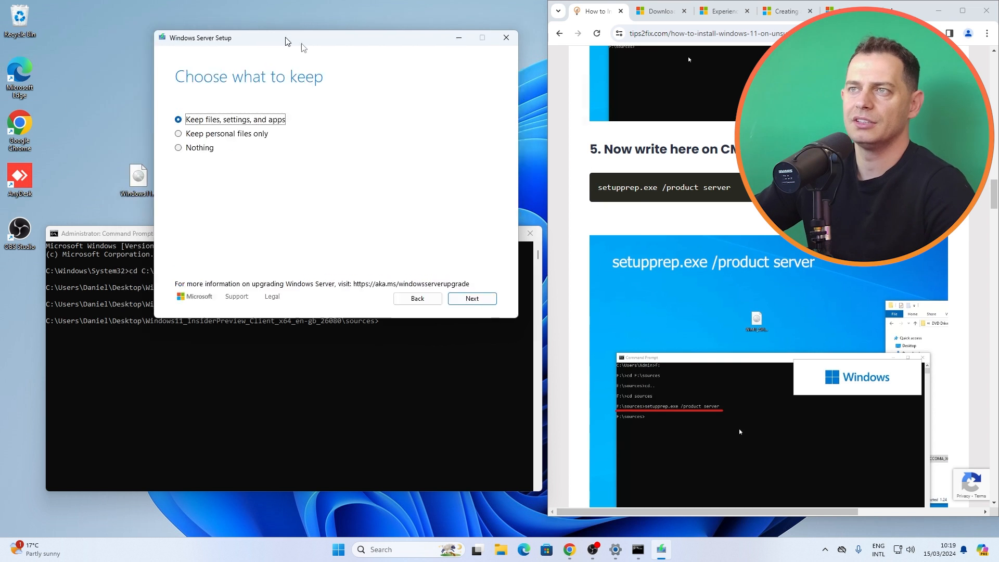
pyautogui.moveTo(286, 37); pyautogui.dragTo(265, 23)
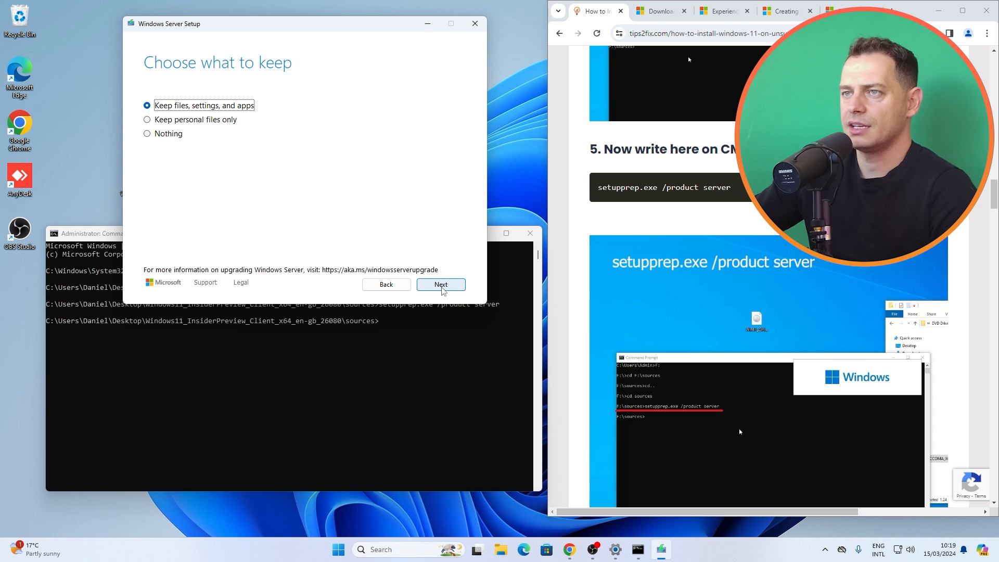
pyautogui.click(440, 284)
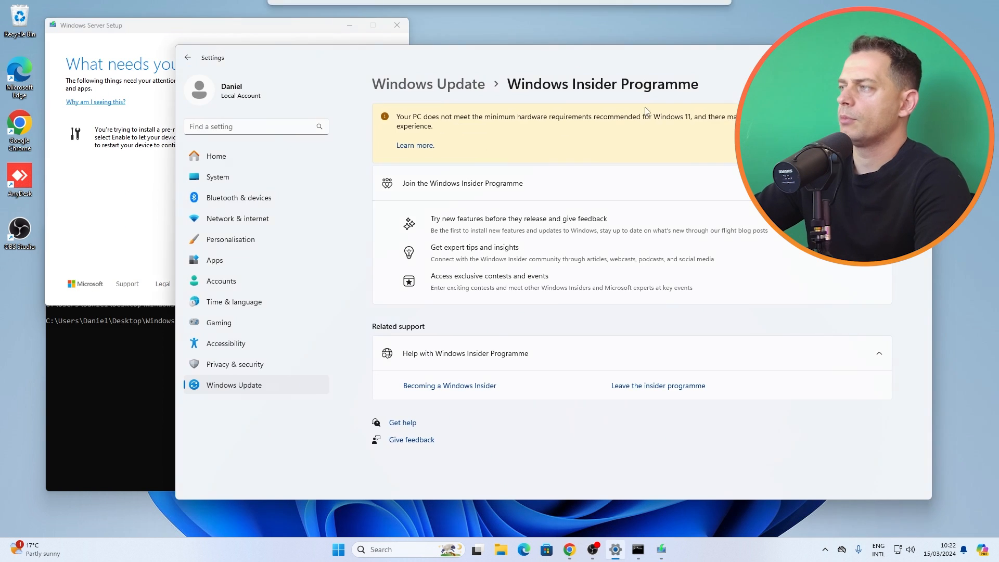
pyautogui.moveTo(626, 95)
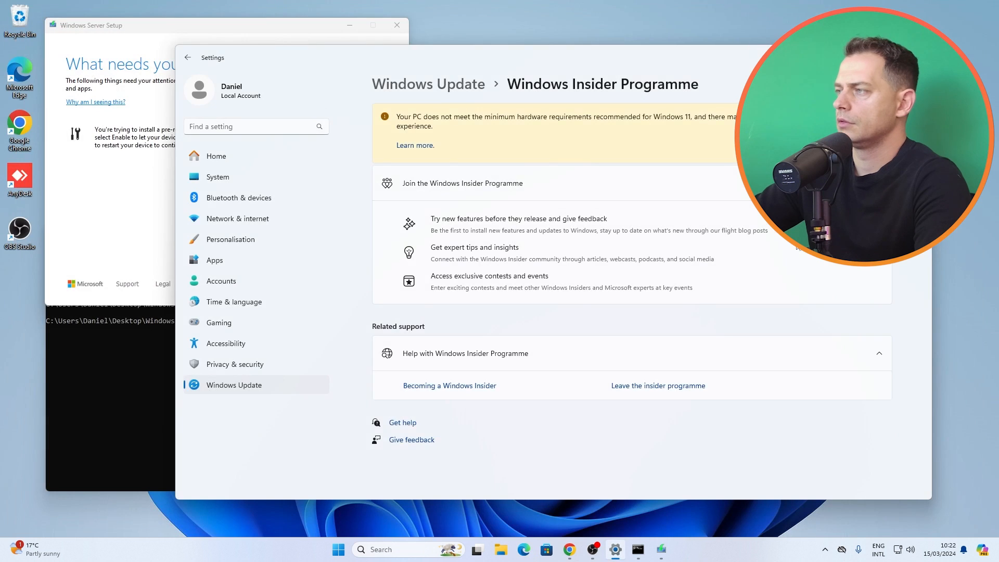
# Join the Windows Insider Programme with the Microsoft account and confirm the Canary Channel.
pyautogui.click(462, 183)
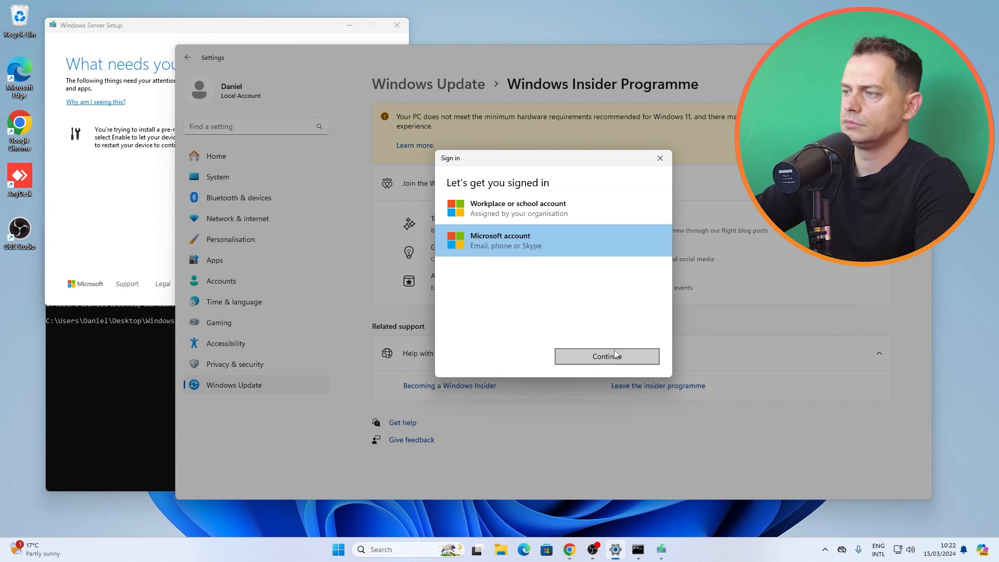
pyautogui.click(606, 355)
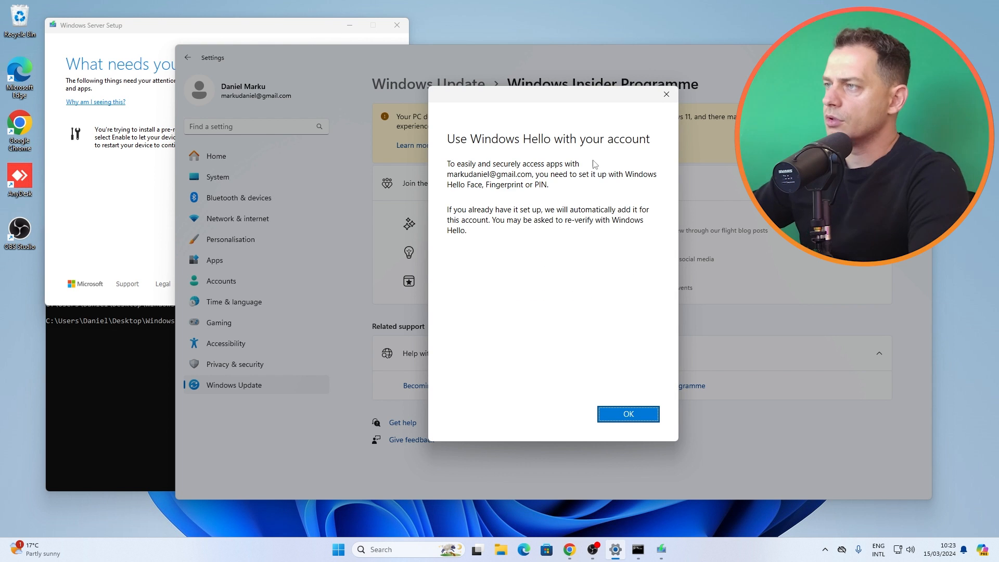
pyautogui.click(627, 414)
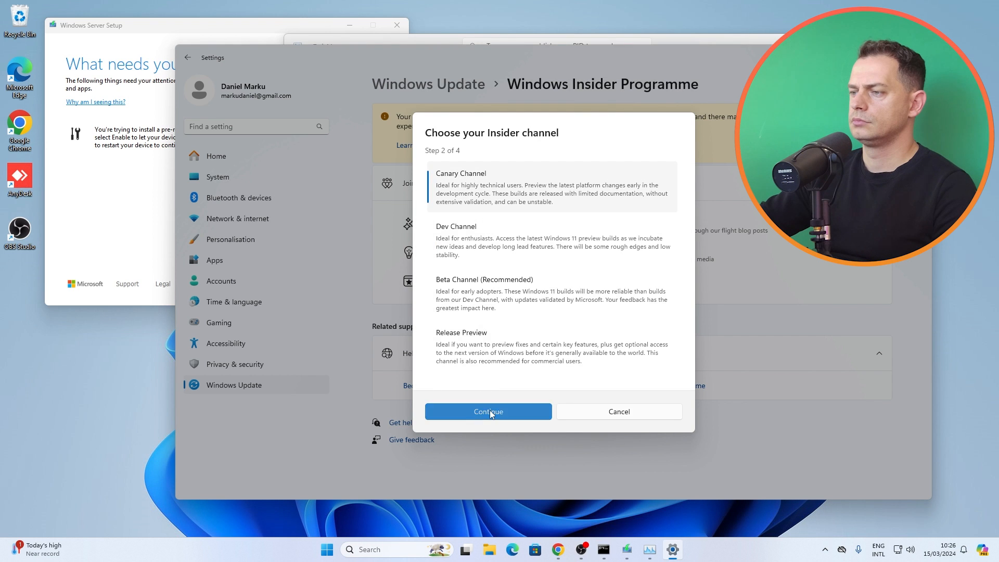
pyautogui.click(488, 411)
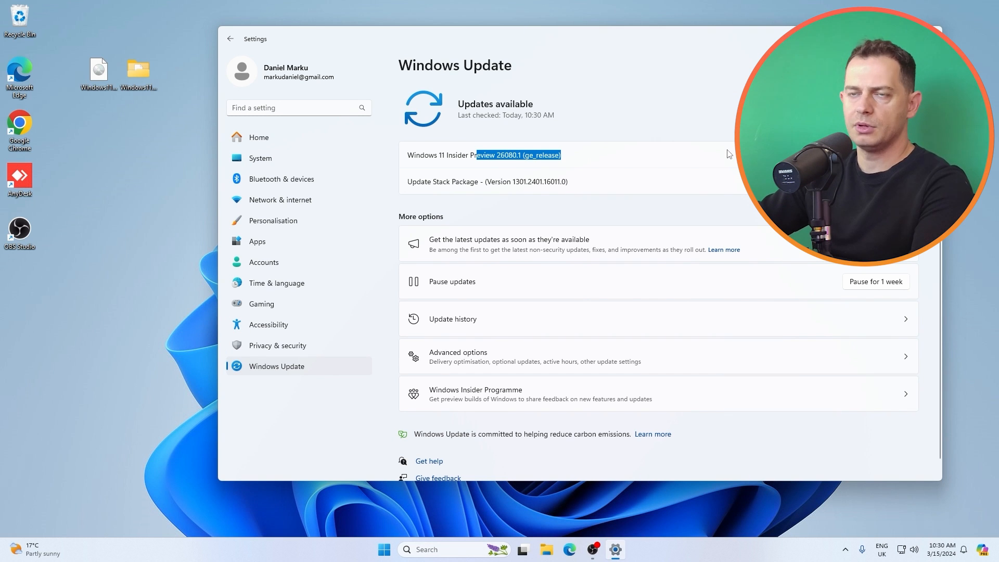
pyautogui.moveTo(99, 175)
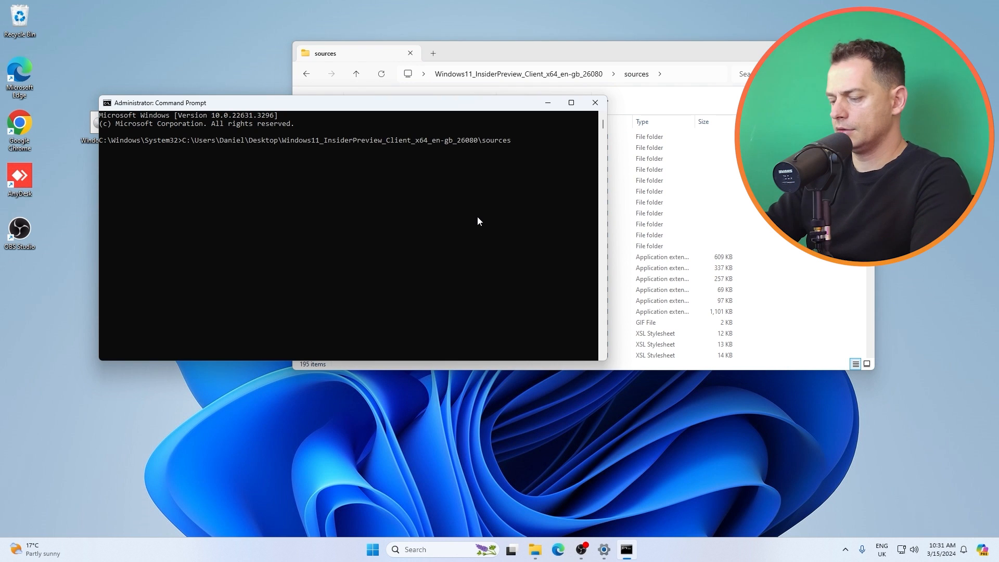
# Enter the sources folder and run setupprep.exe /product server from Command Prompt.
pyautogui.press('Return')
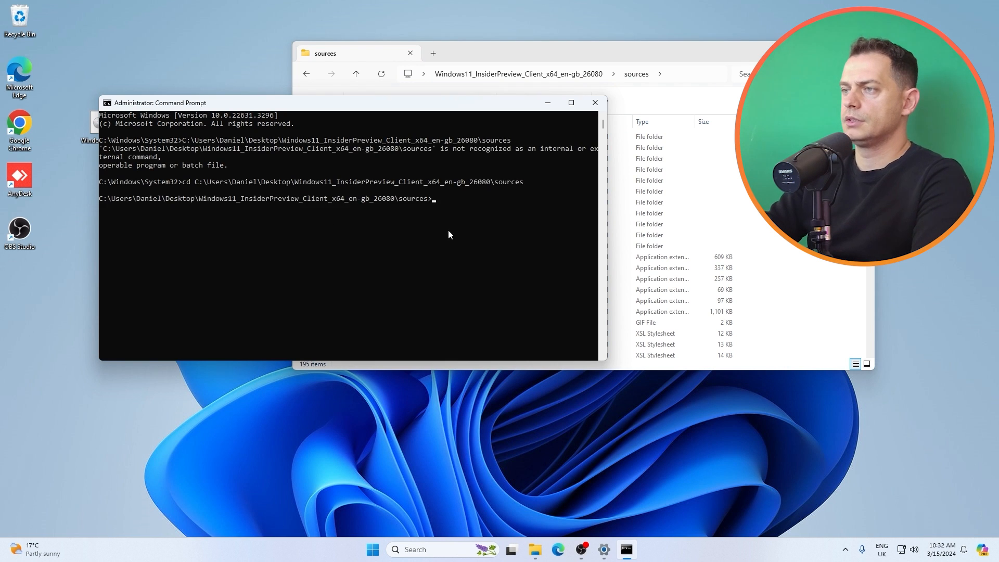
pyautogui.write('setup')
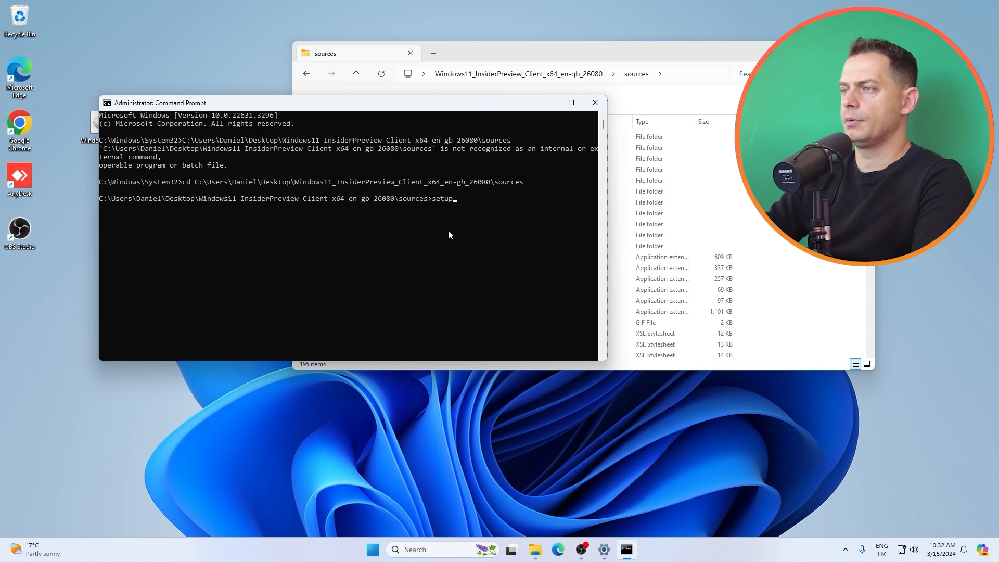
pyautogui.write('prep.exe /')
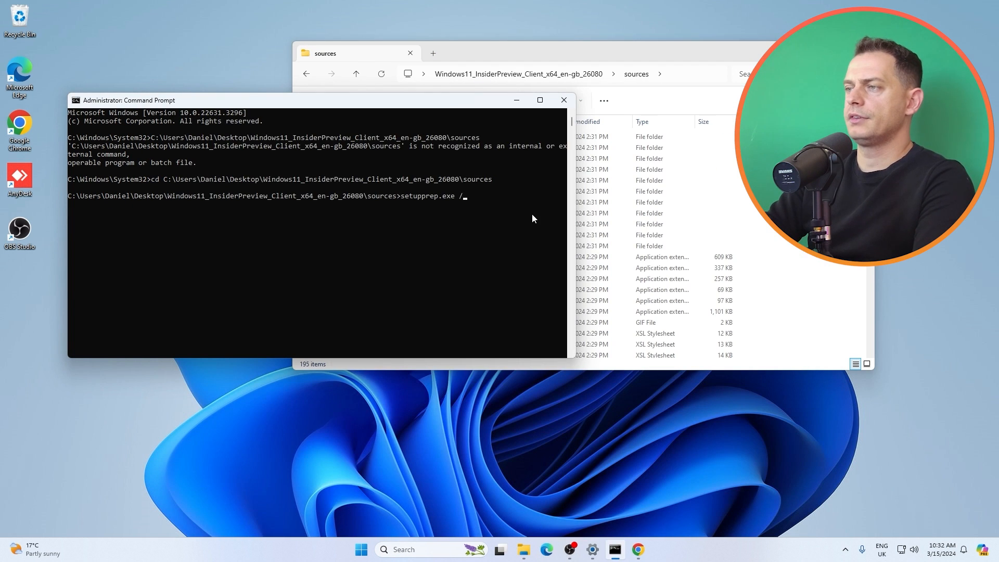
pyautogui.write('product se')
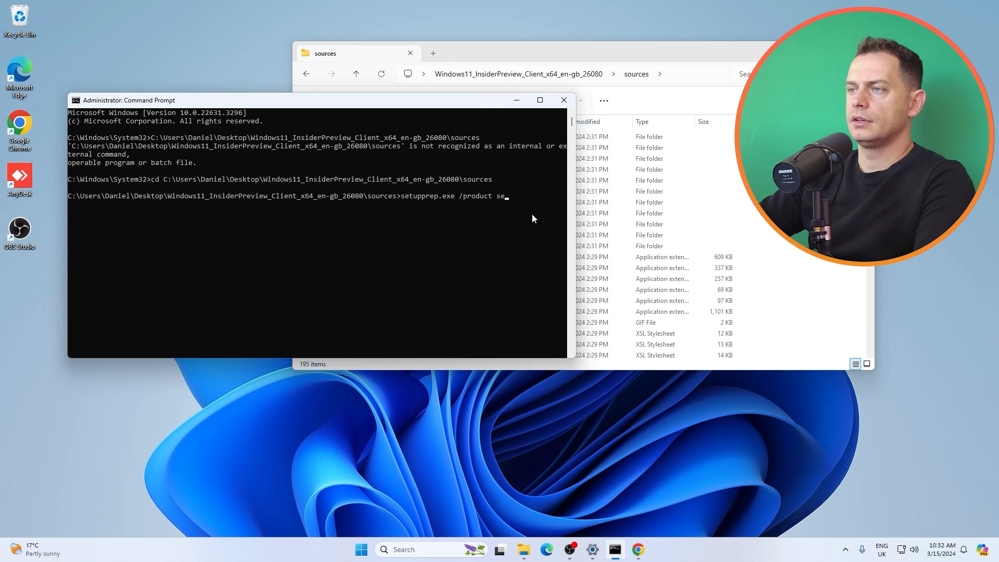
pyautogui.press('Return')
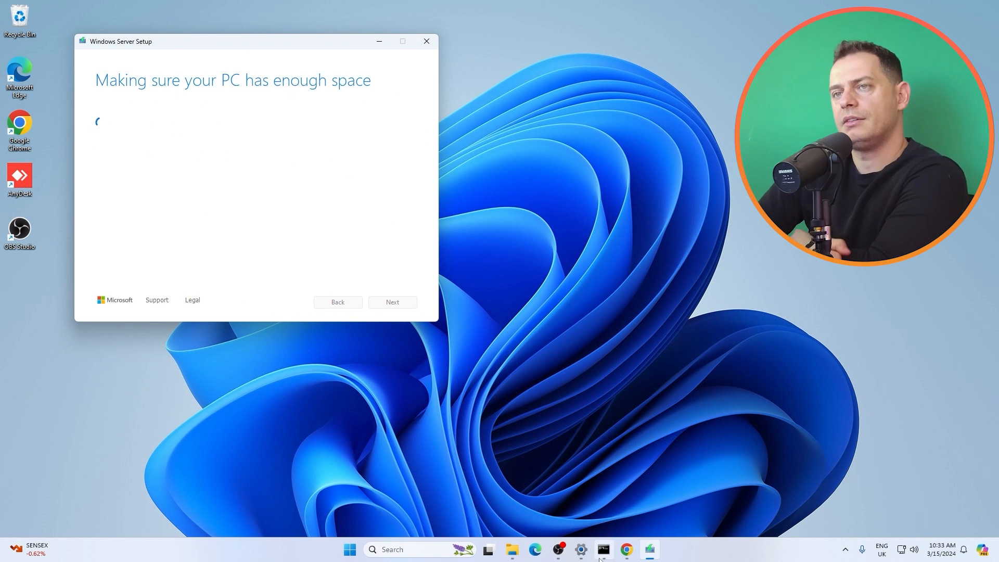
# Begin the Windows Server install keeping files, settings and apps from the Ready to install page.
pyautogui.click(579, 549)
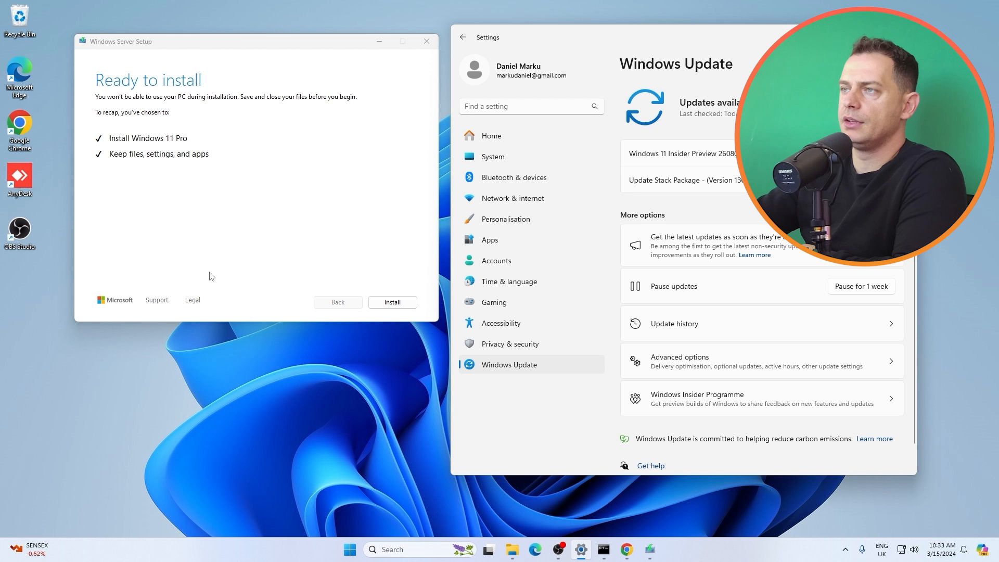
pyautogui.moveTo(393, 302)
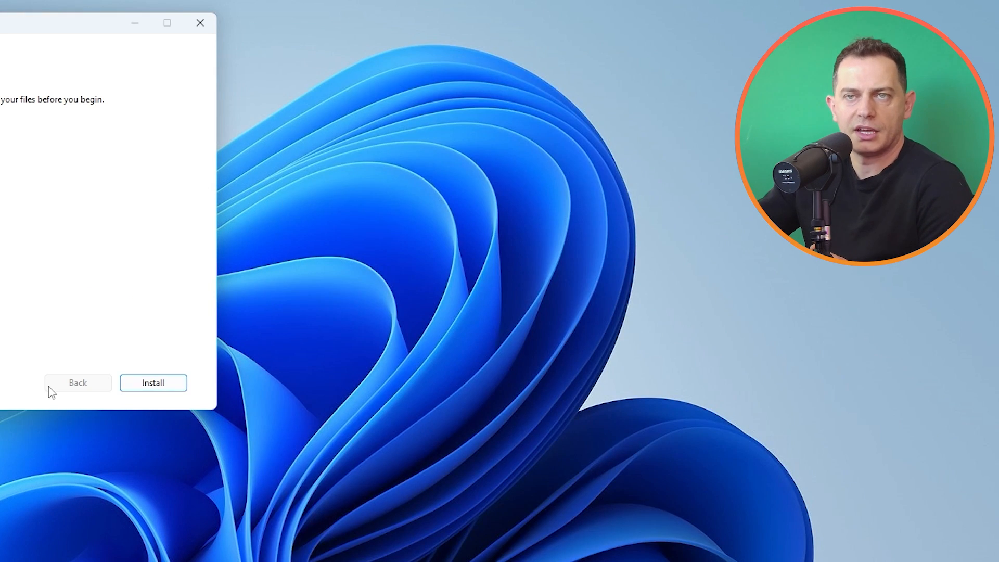
pyautogui.click(153, 383)
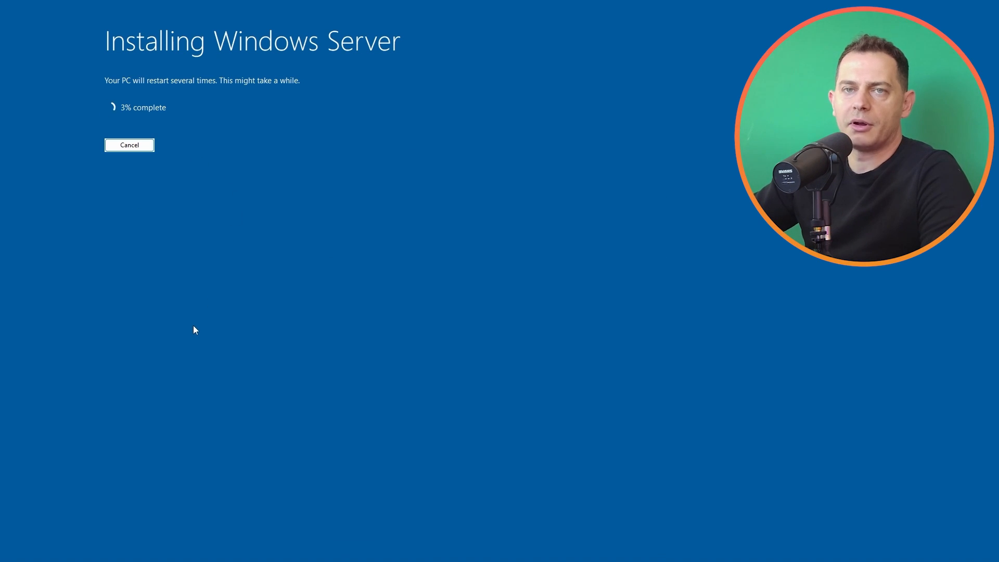
pyautogui.click(360, 550)
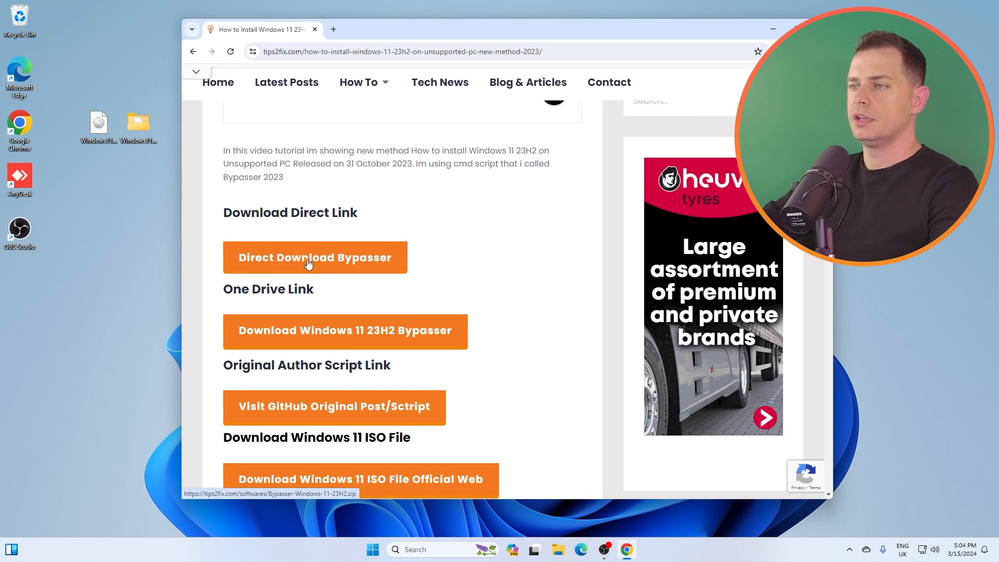
# Download the Bypasser Windows 11 23H2 script from tips2fix and run it past the SmartScreen warning.
pyautogui.click(314, 257)
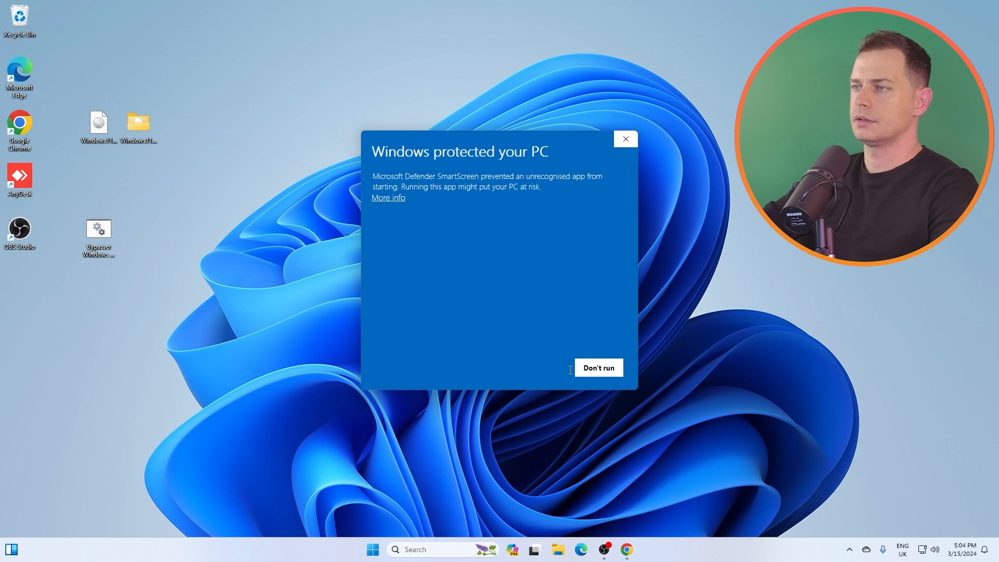
pyautogui.click(387, 198)
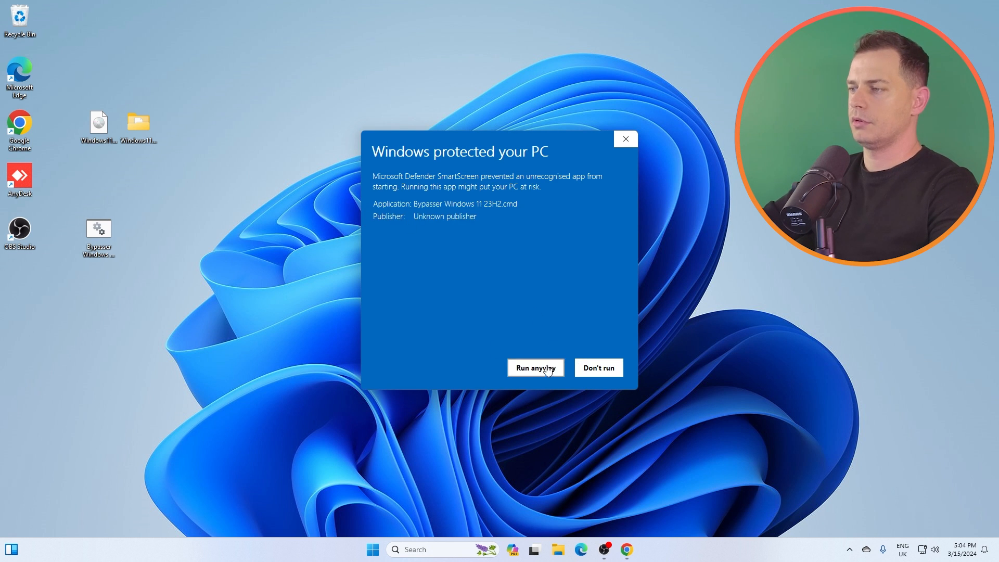
pyautogui.click(535, 368)
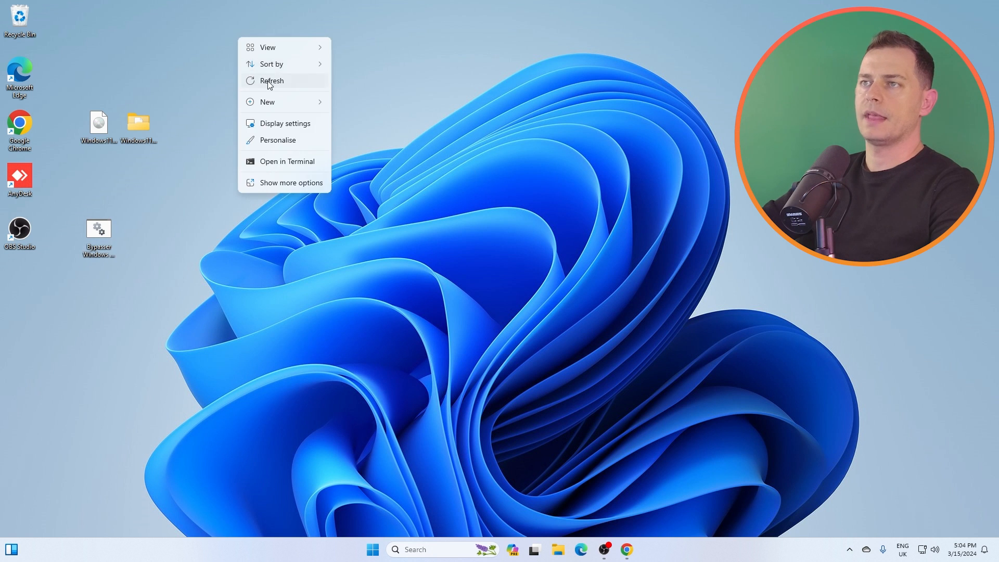
# Refresh the desktop and go into the Windows 11 installer folder.
pyautogui.click(272, 81)
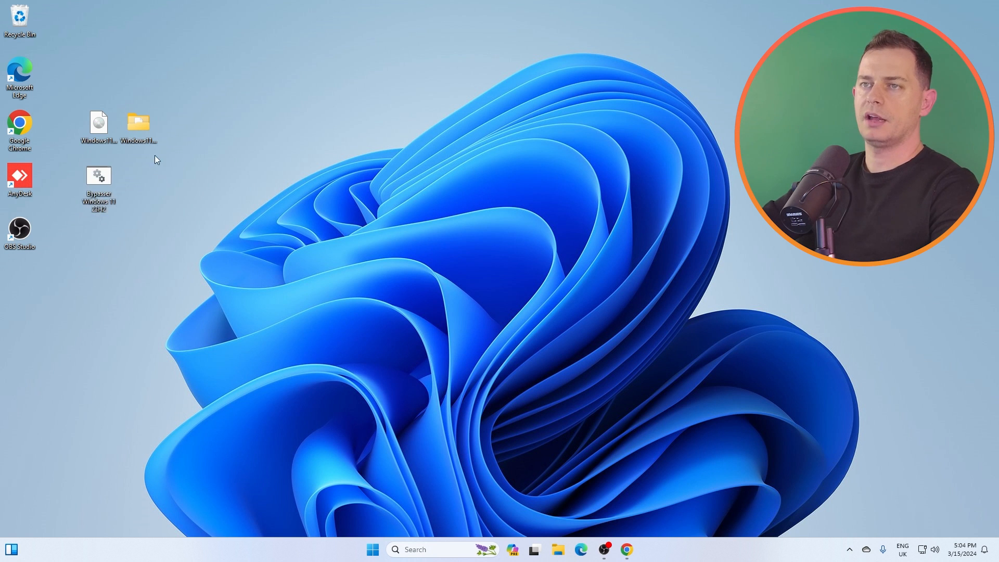
pyautogui.doubleClick(139, 122)
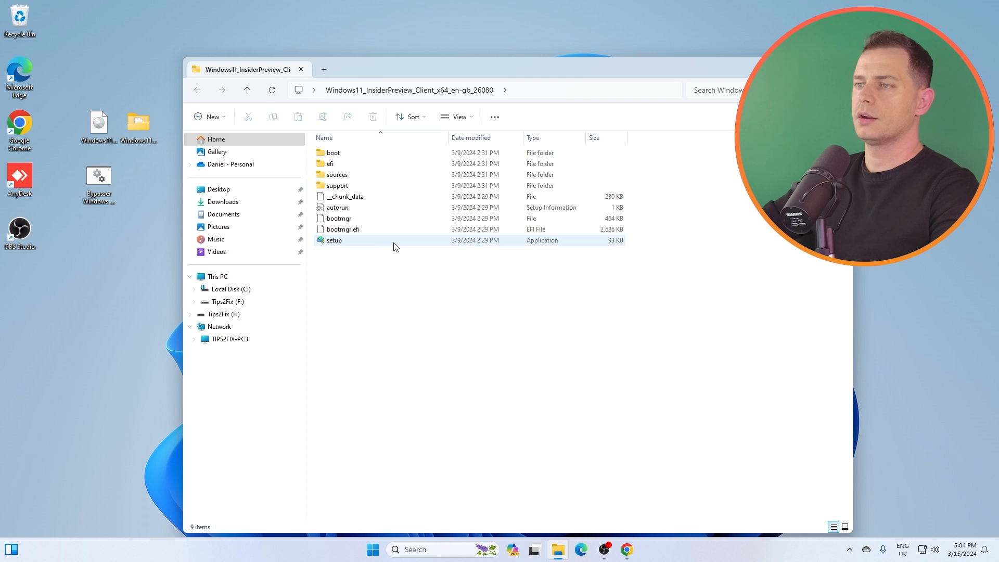
# Run setup from the Windows11_InsiderPreview folder to bring up Install Windows 11.
pyautogui.click(334, 241)
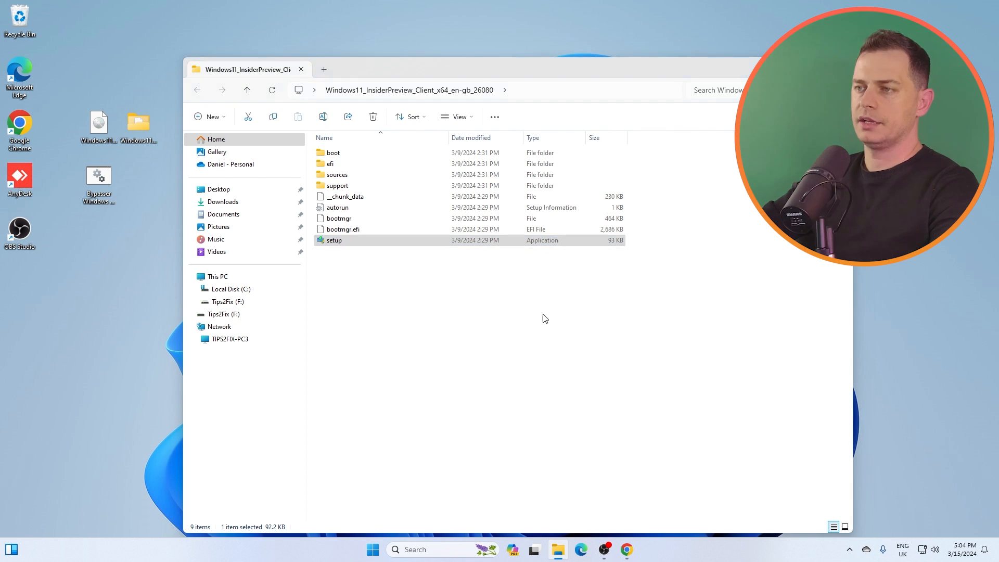
pyautogui.moveTo(508, 338)
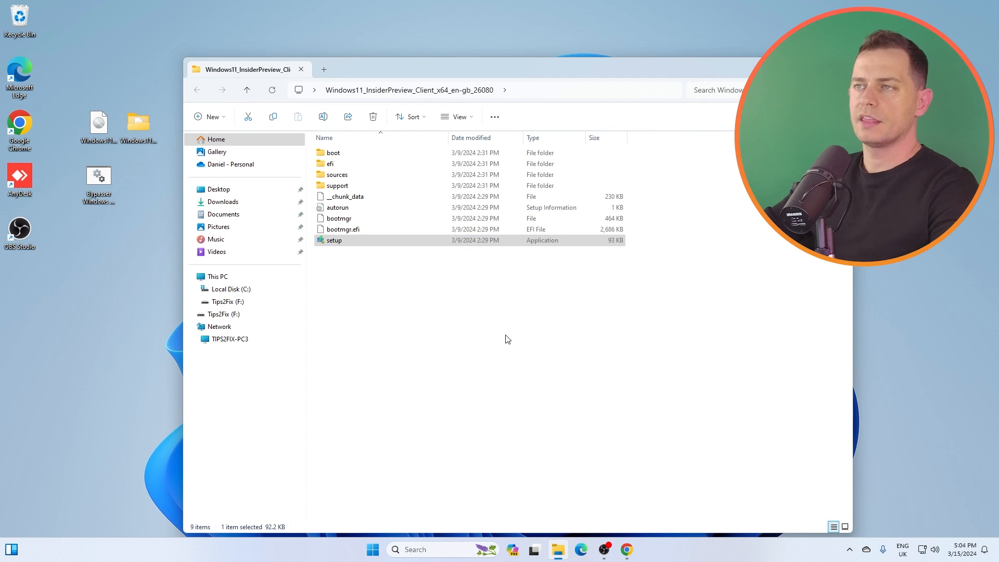
pyautogui.doubleClick(334, 240)
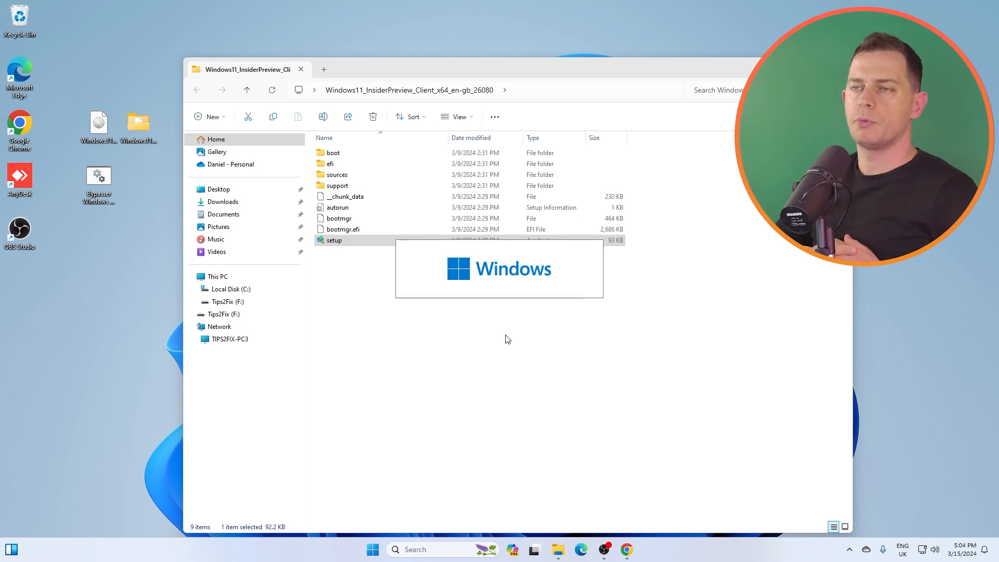
pyautogui.doubleClick(333, 241)
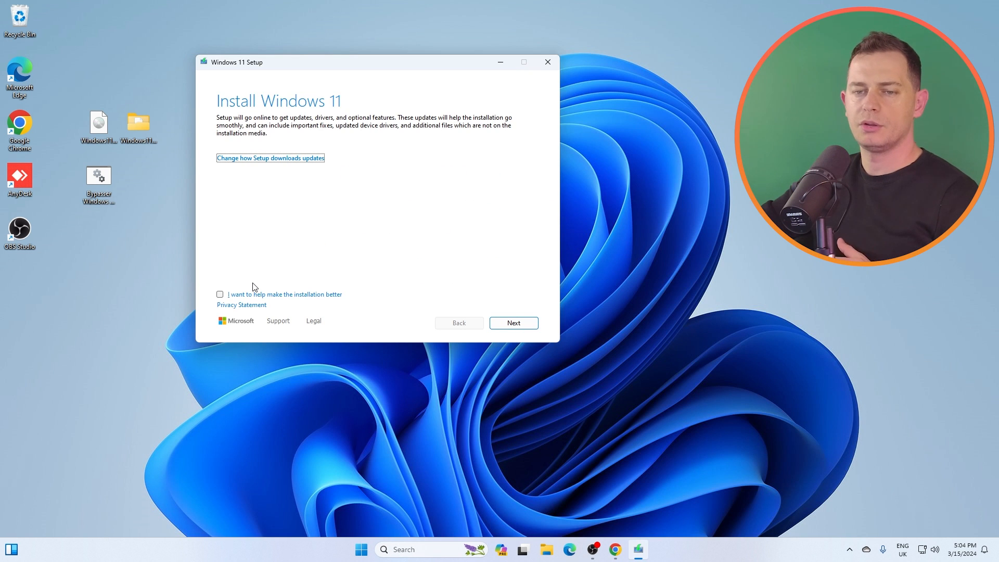
pyautogui.moveTo(353, 261)
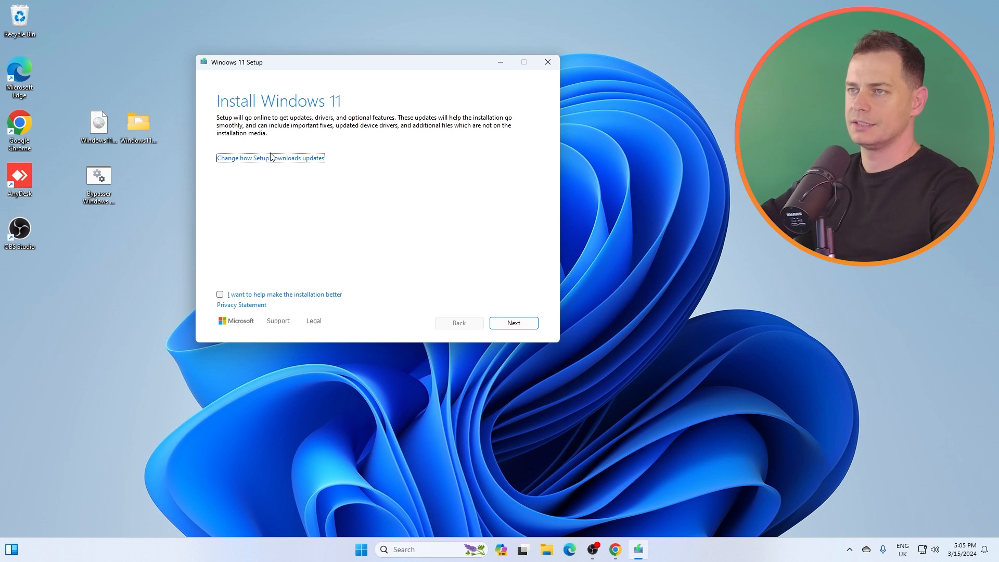
# Choose Not right now for update downloads, continue and accept the licence terms.
pyautogui.click(269, 158)
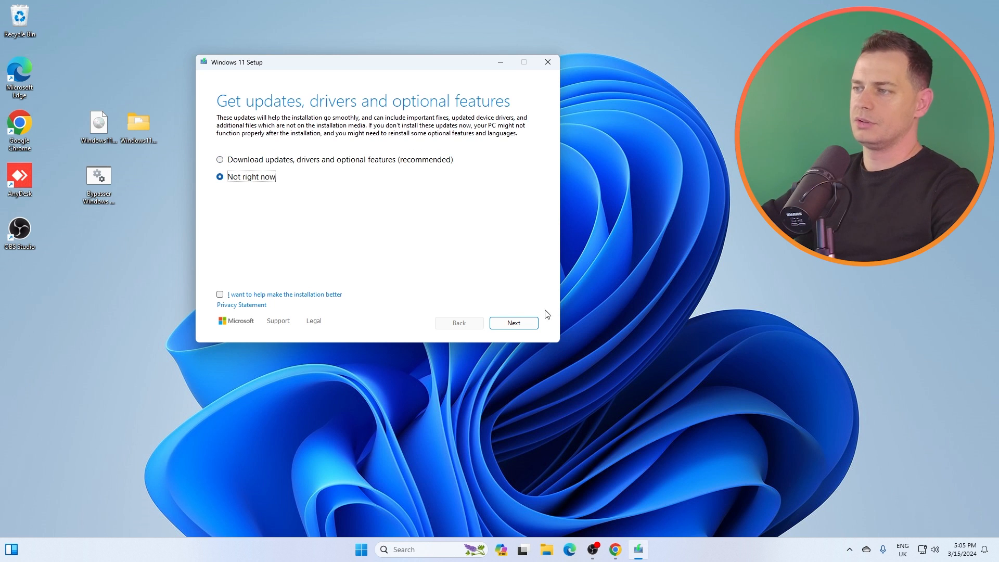
pyautogui.click(513, 322)
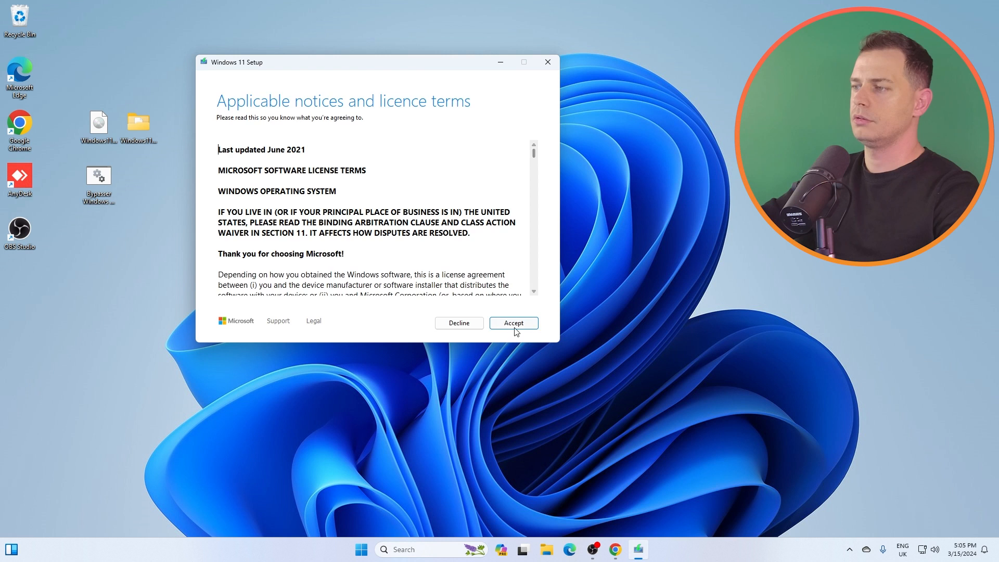
pyautogui.click(513, 323)
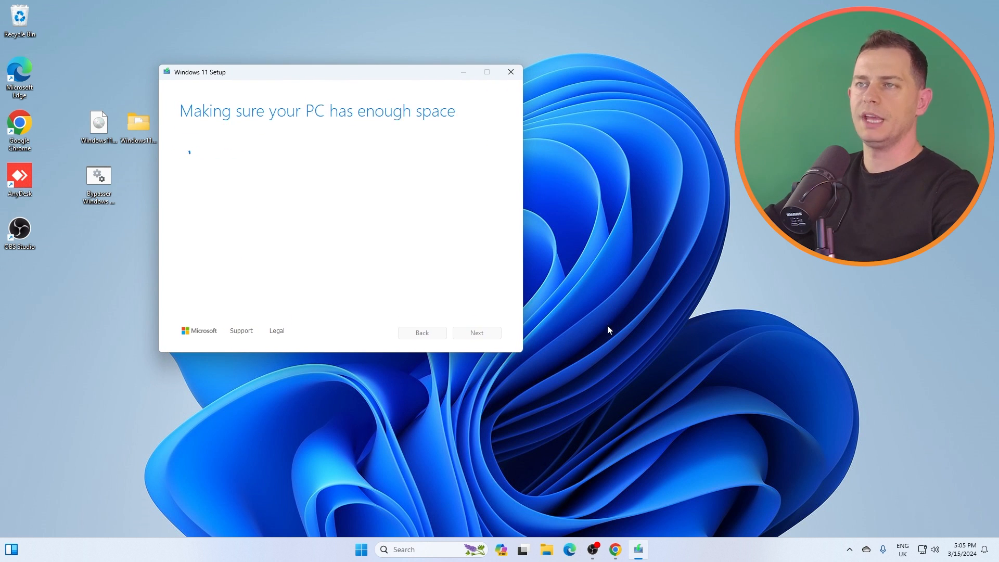
pyautogui.moveTo(622, 224)
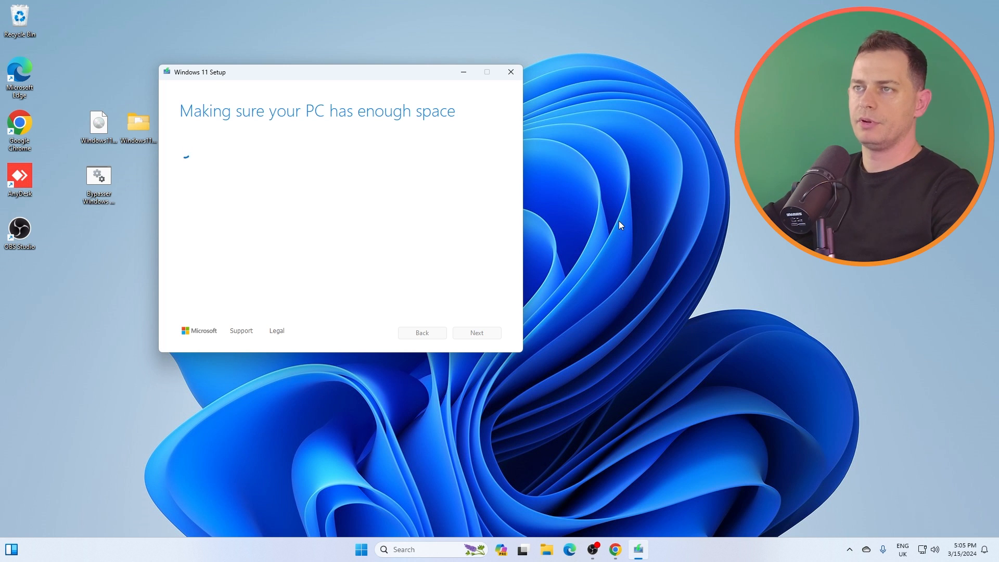
pyautogui.moveTo(318, 50)
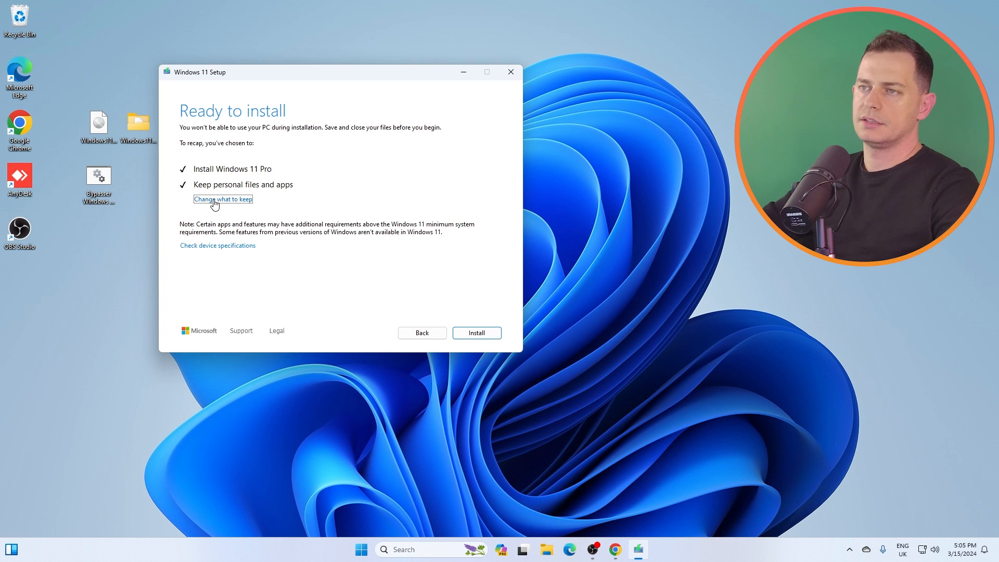
# Start installing Windows 11 Pro keeping personal files and apps from Ready to install.
pyautogui.click(476, 333)
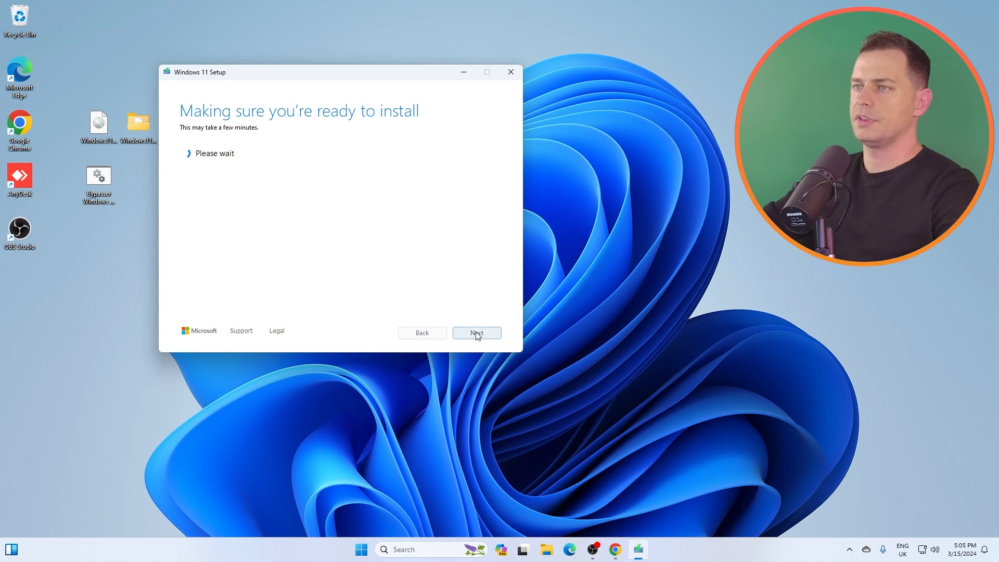
pyautogui.click(476, 332)
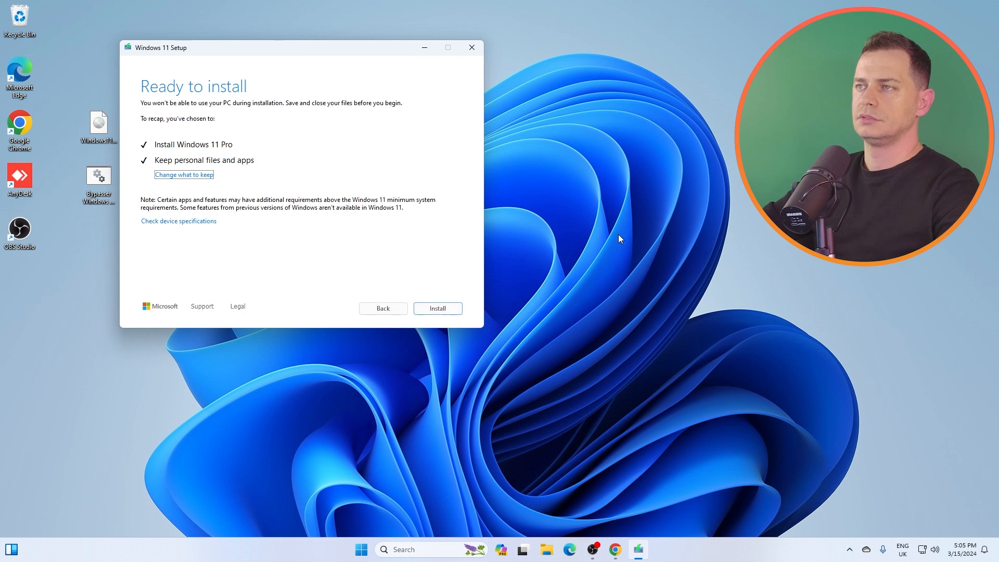
pyautogui.click(437, 308)
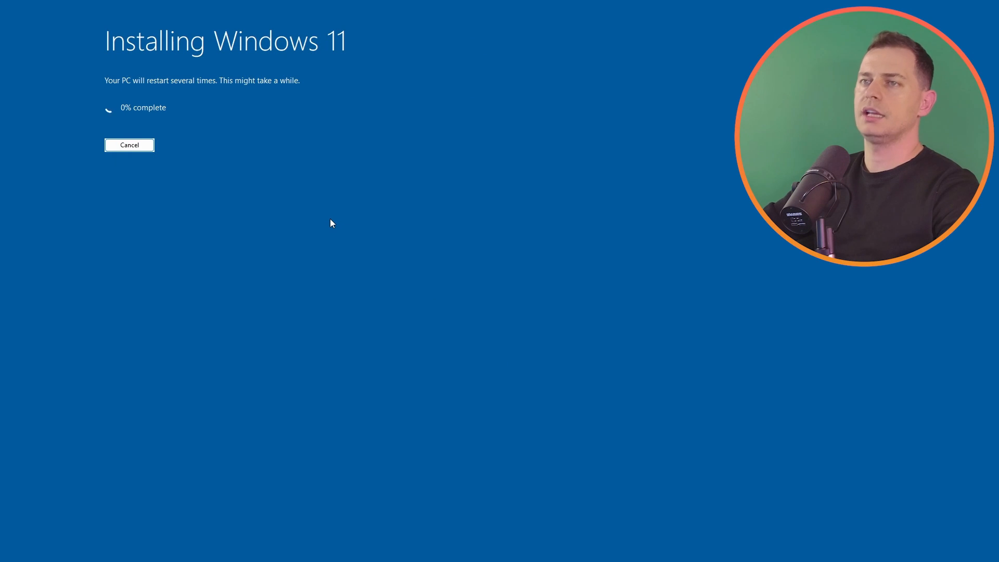